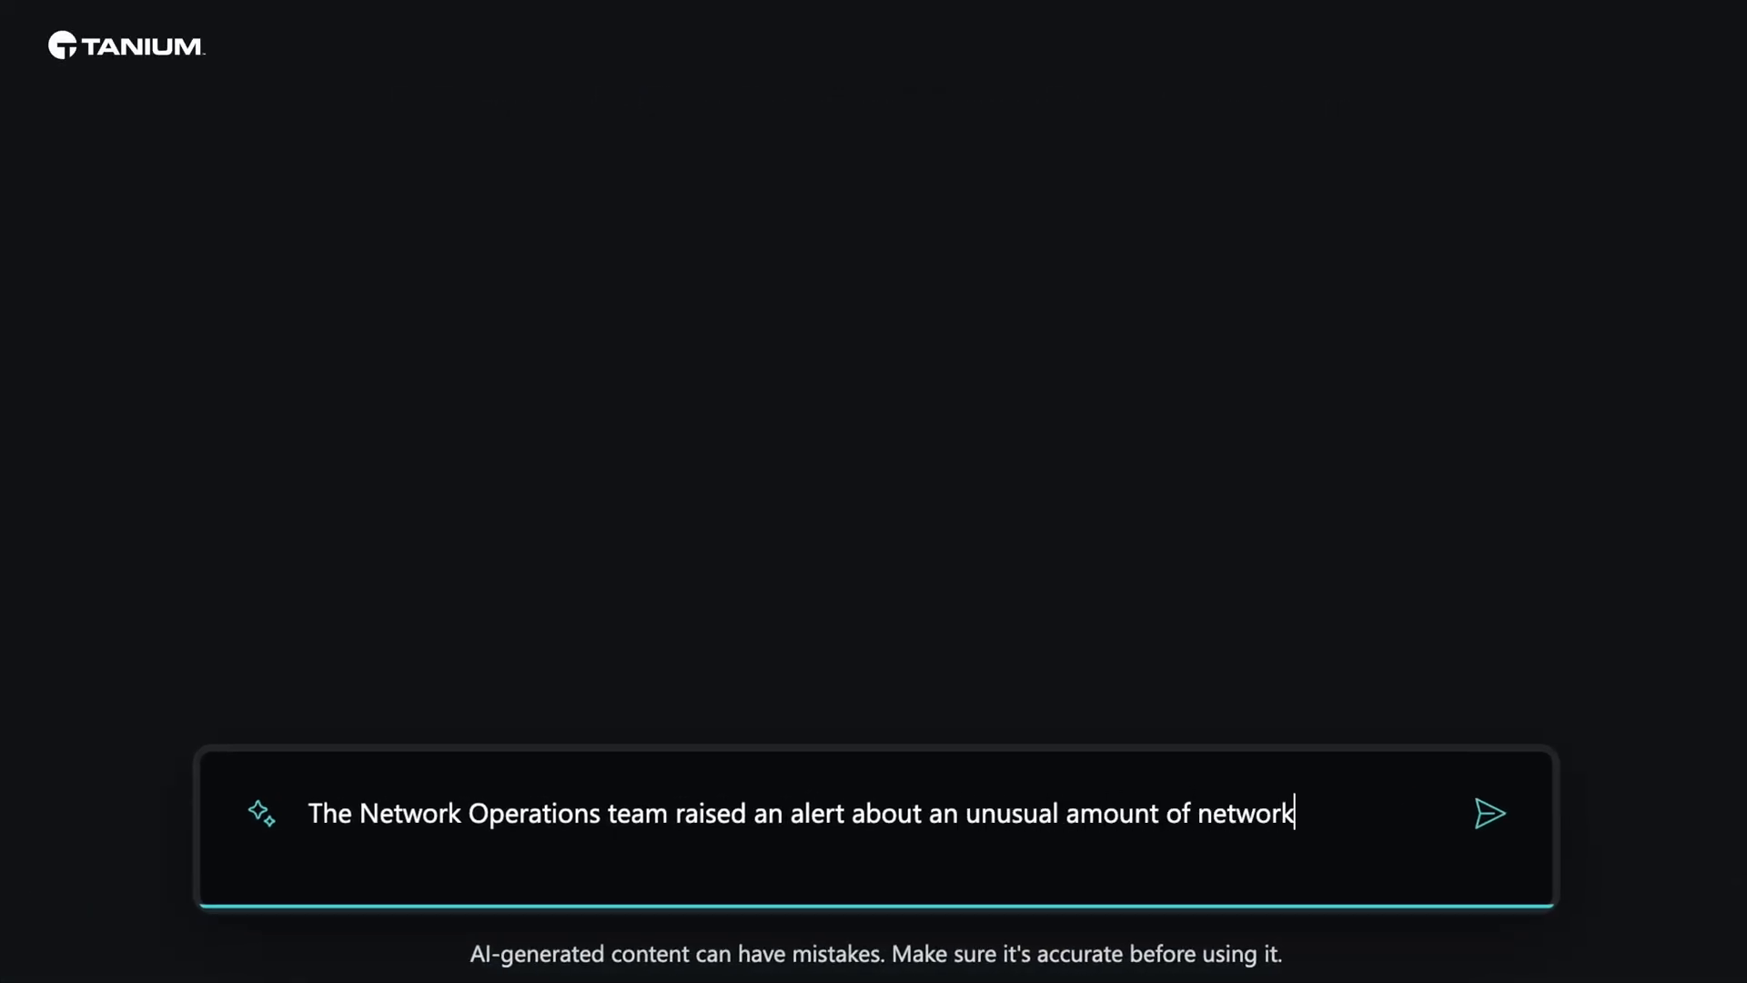
# Ask Copilot how to investigate a device's unusual traffic to remote IP 20.38.41.157, then read the advice.
pyautogui.write('traffic within the last day from a device on our network to a remo')
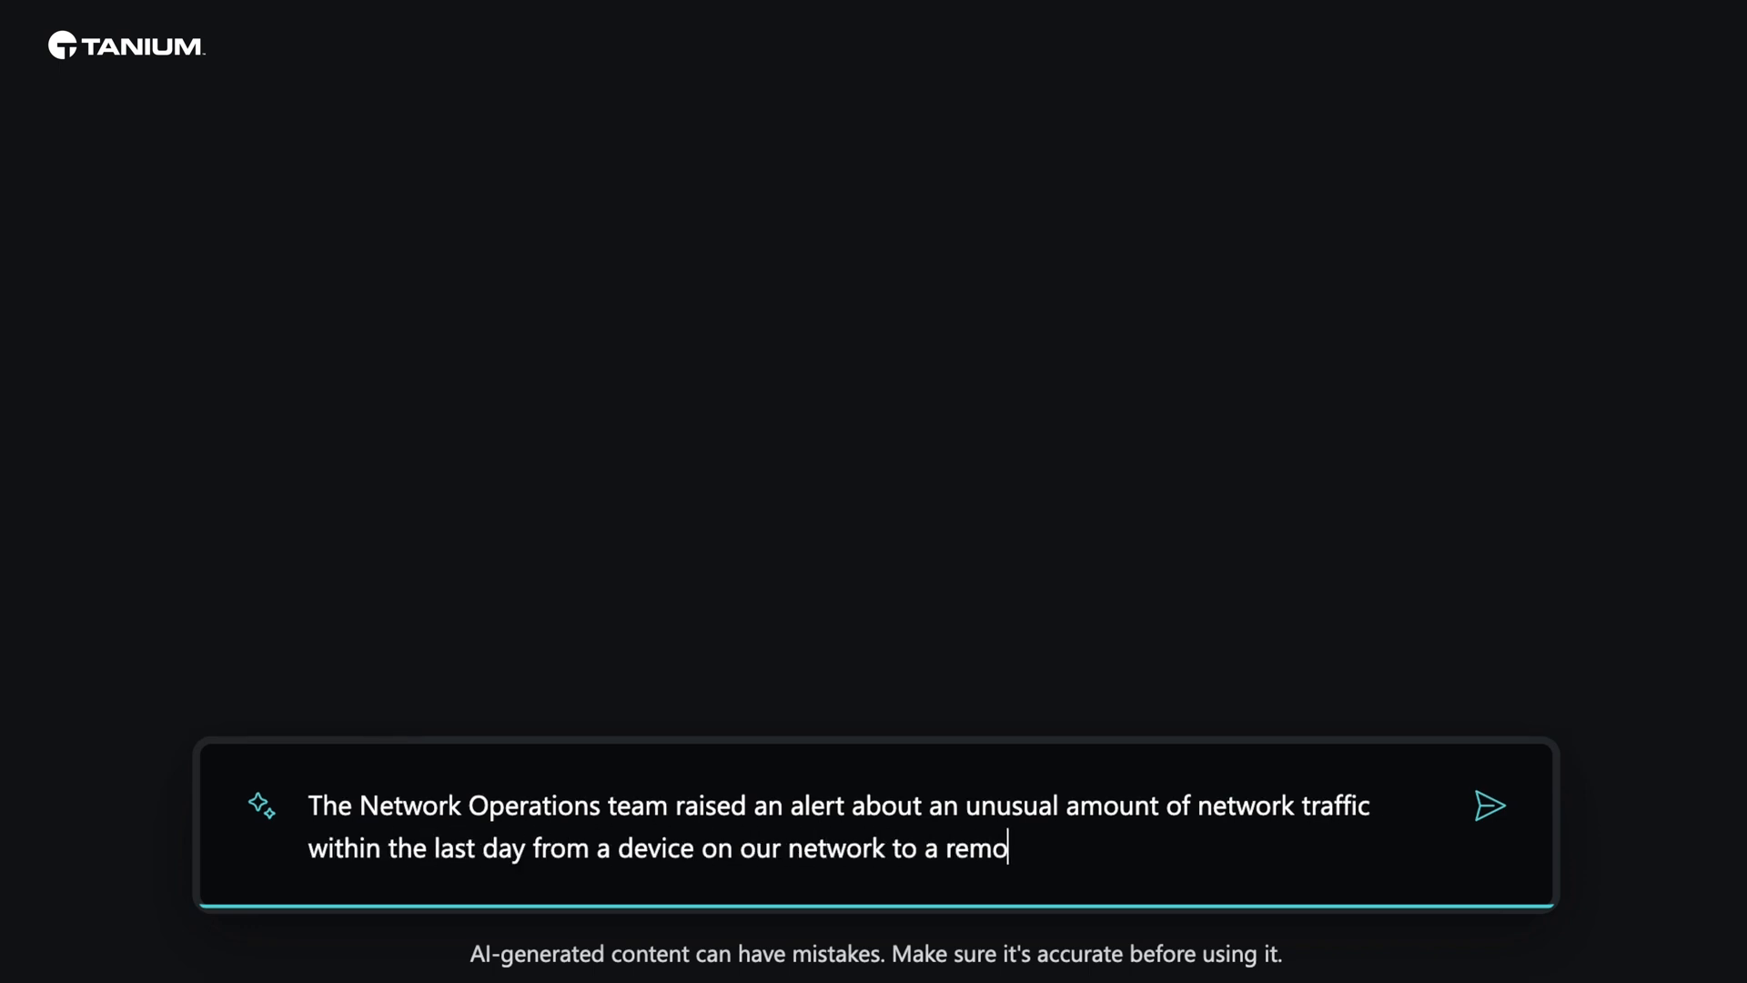
pyautogui.write('te address. The remote IP Address is 20.38.41.157.  Give me')
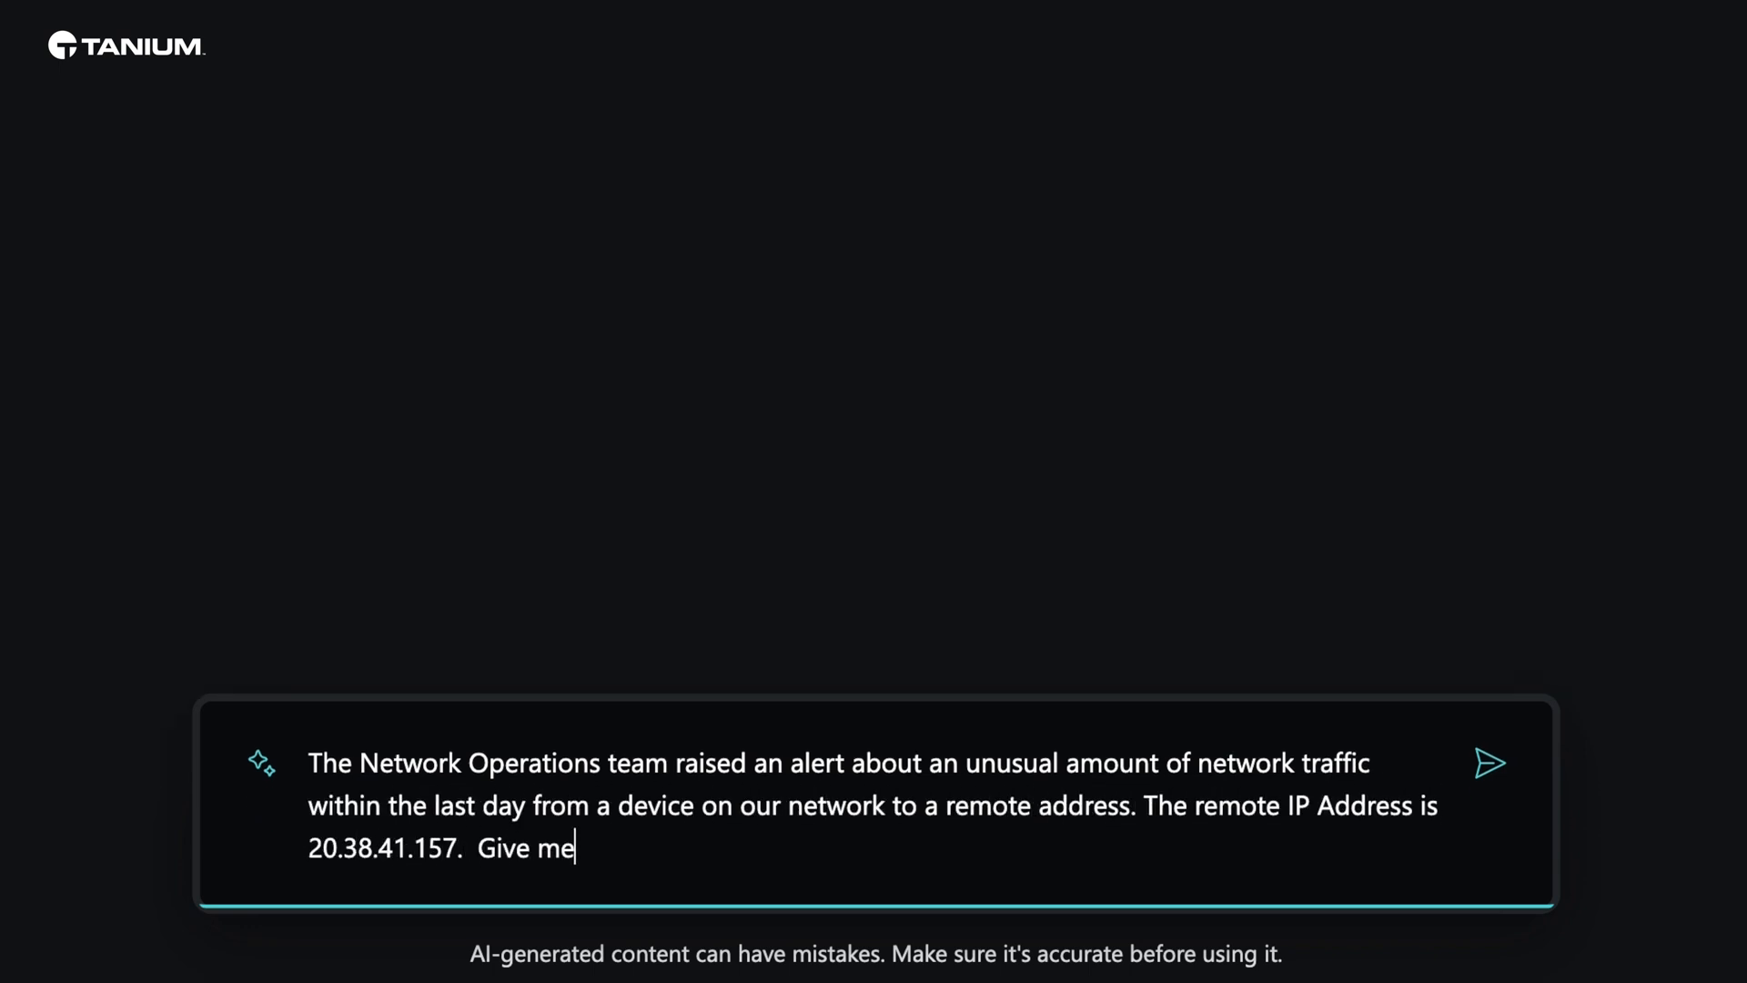
pyautogui.write('some advice on how to investigate the situation.')
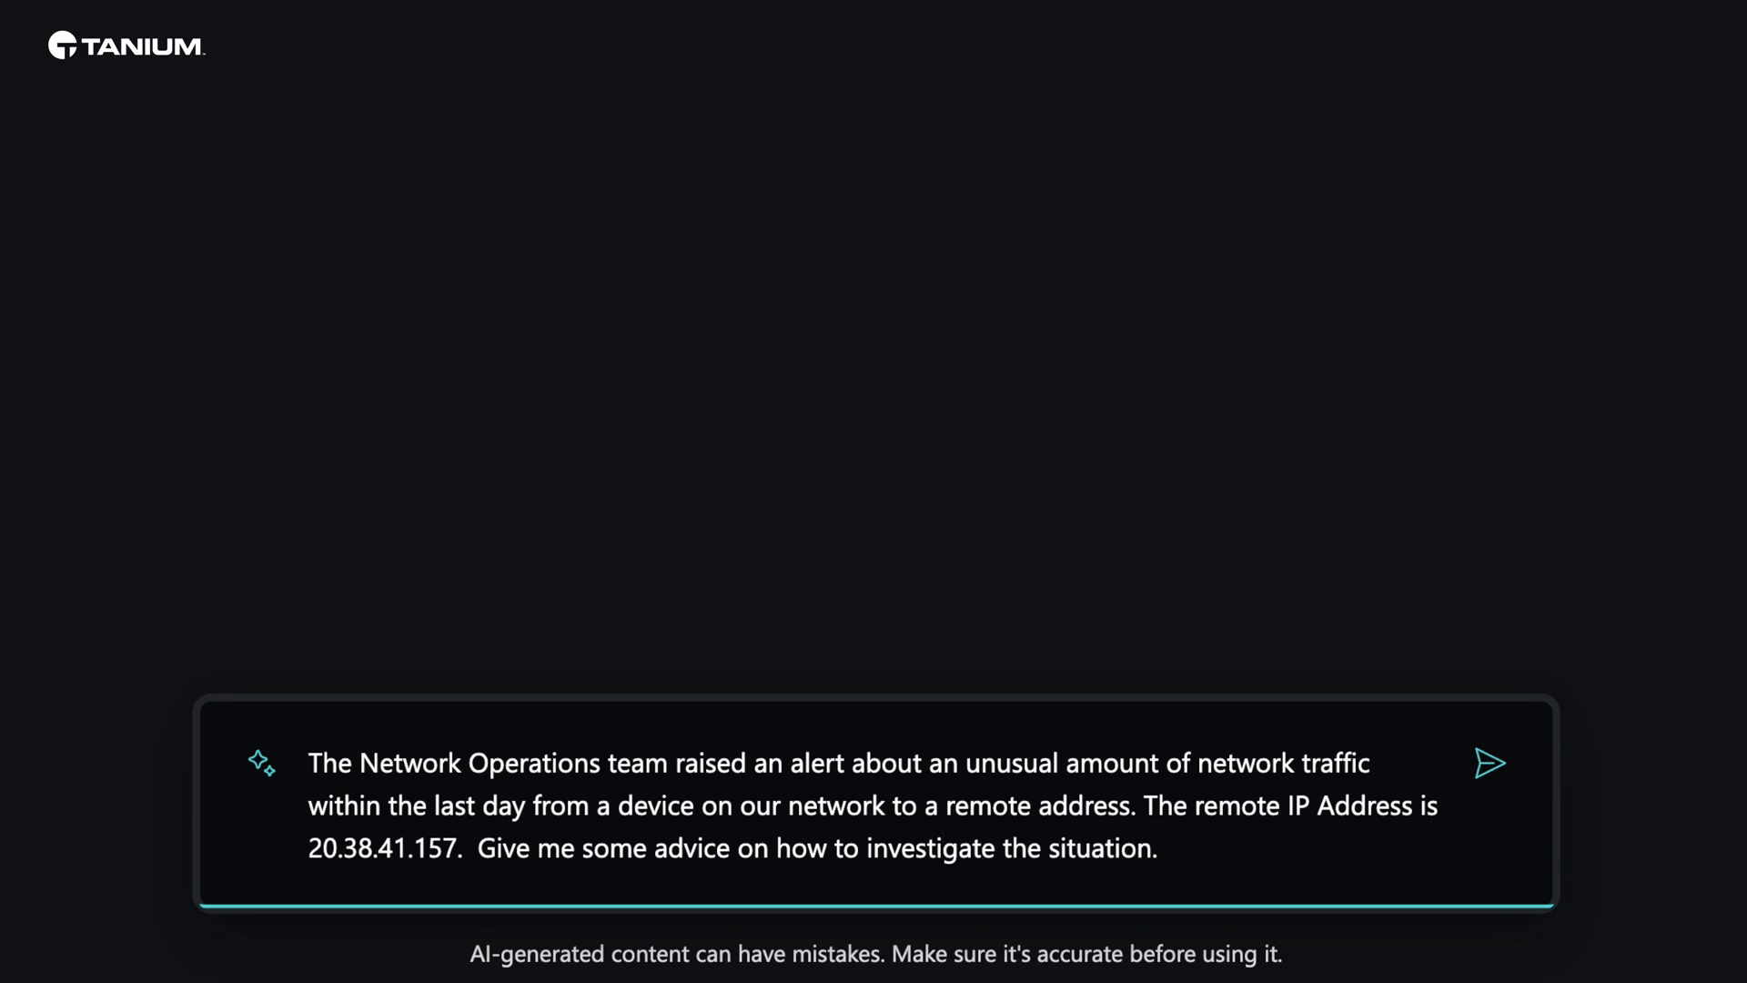
pyautogui.click(1488, 762)
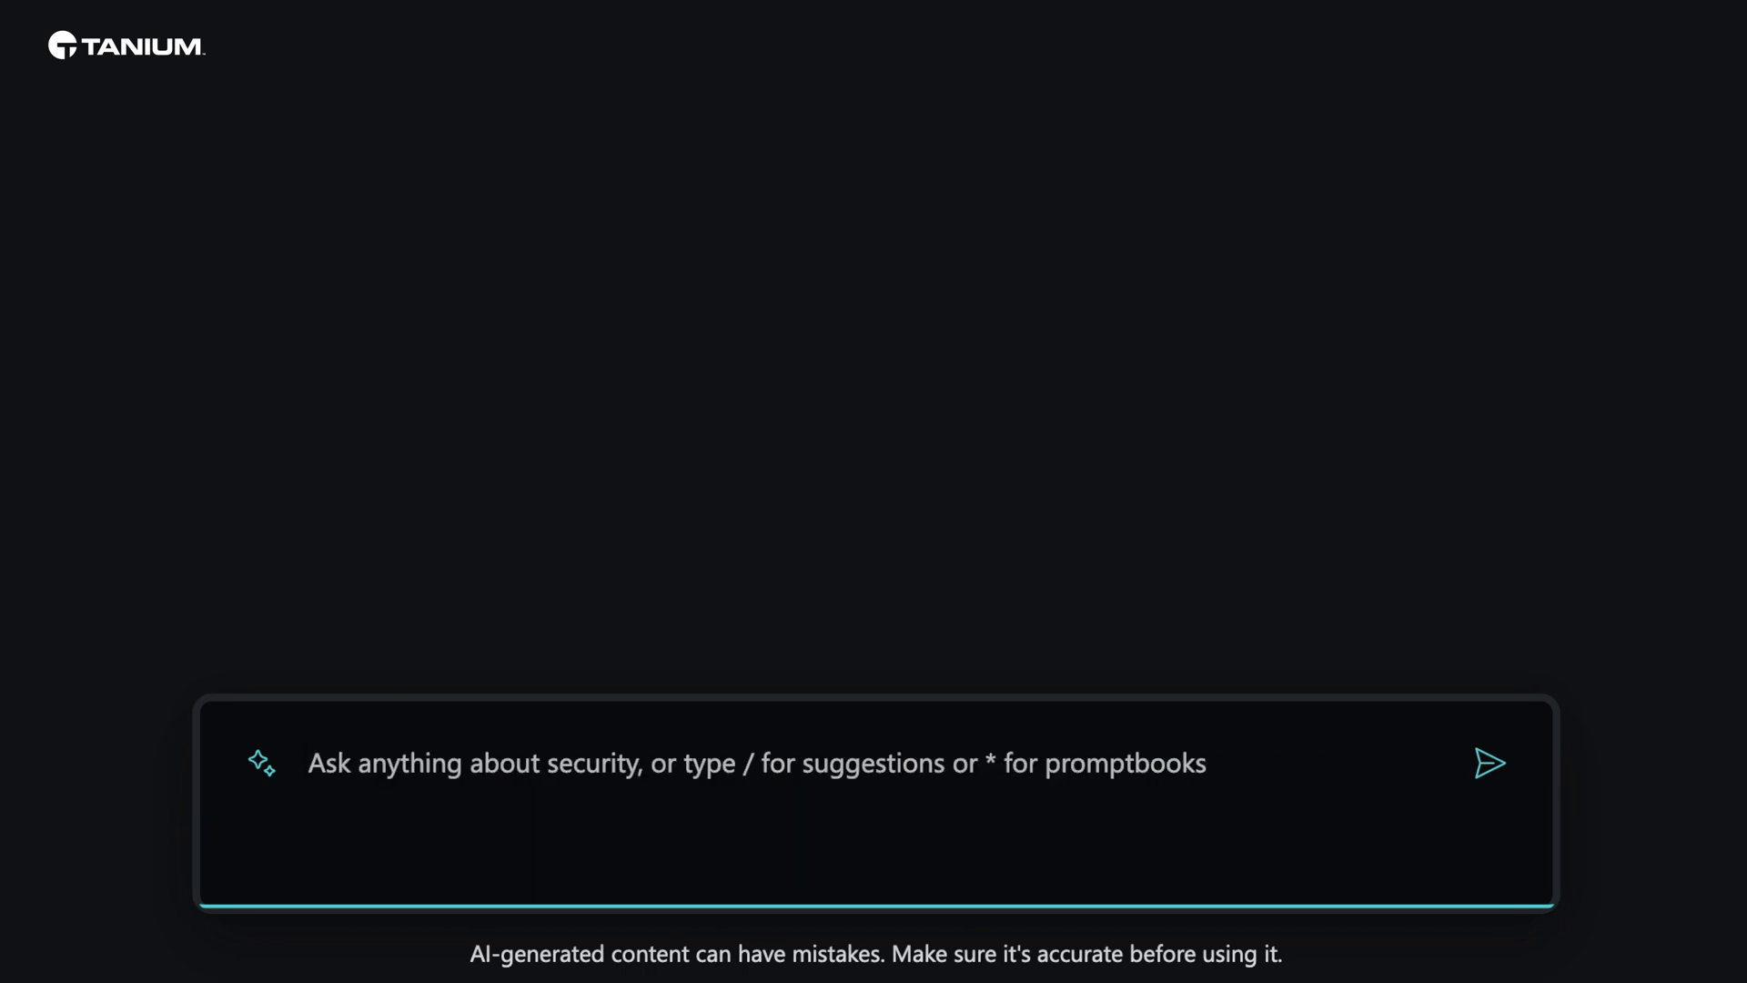
pyautogui.click(1488, 763)
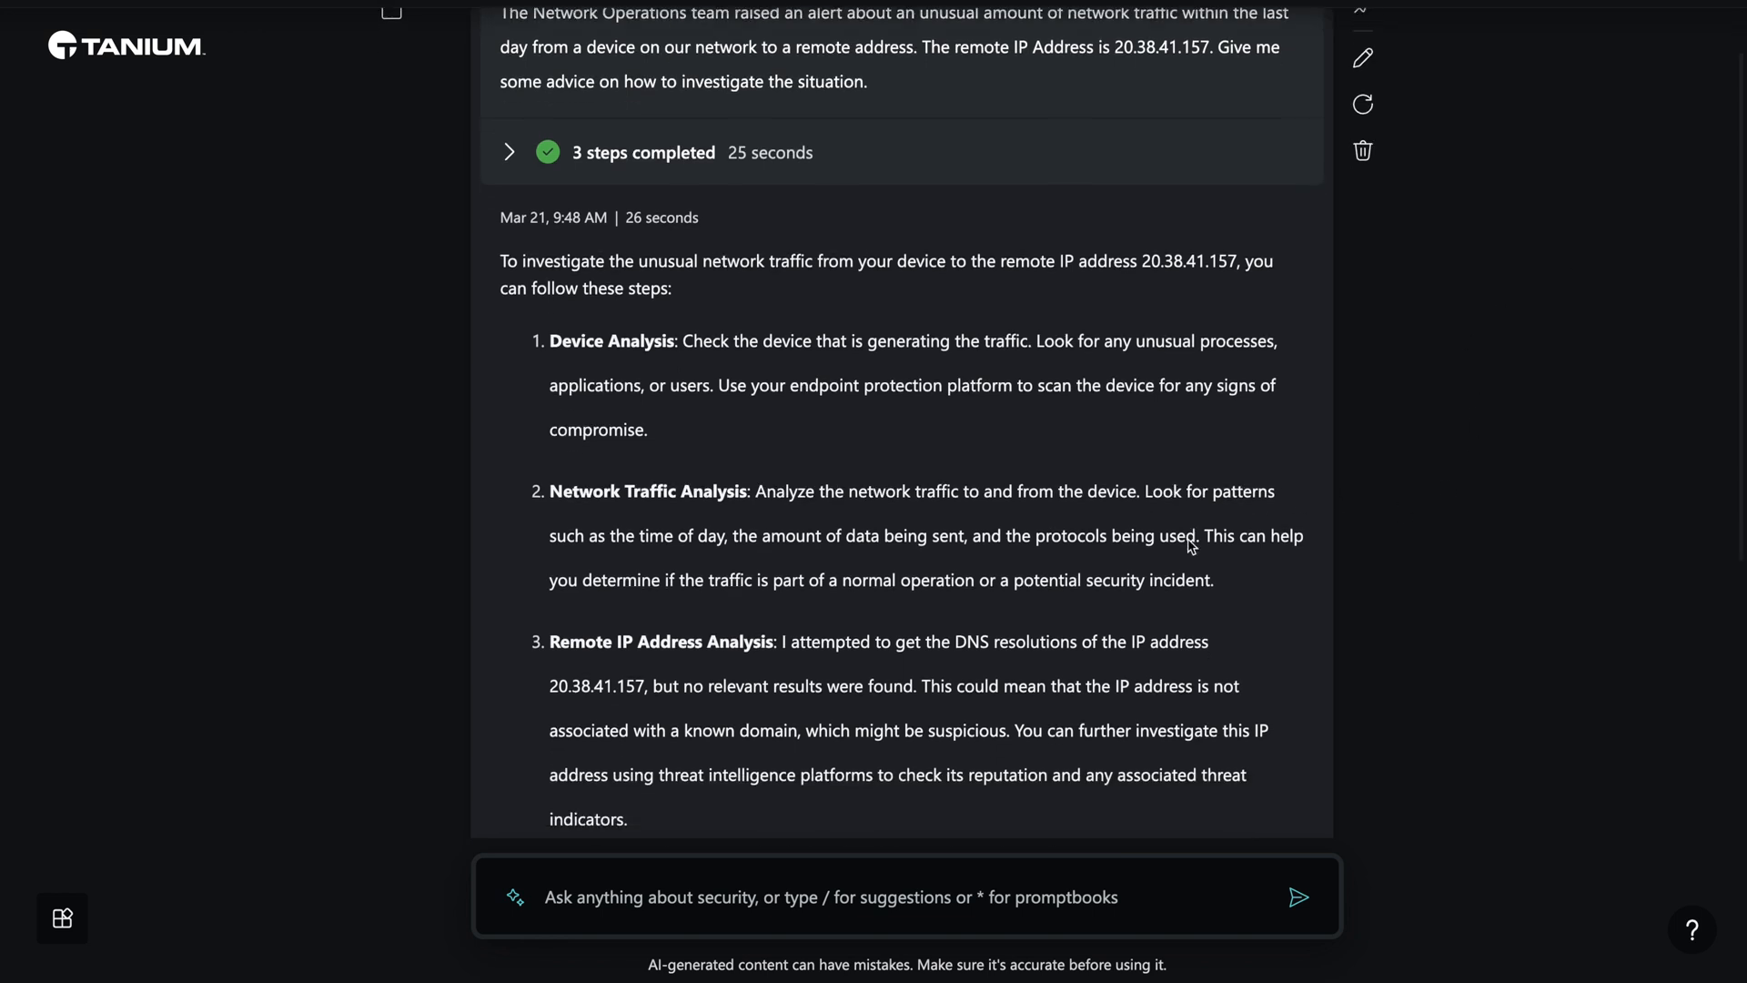
pyautogui.scroll(-3)
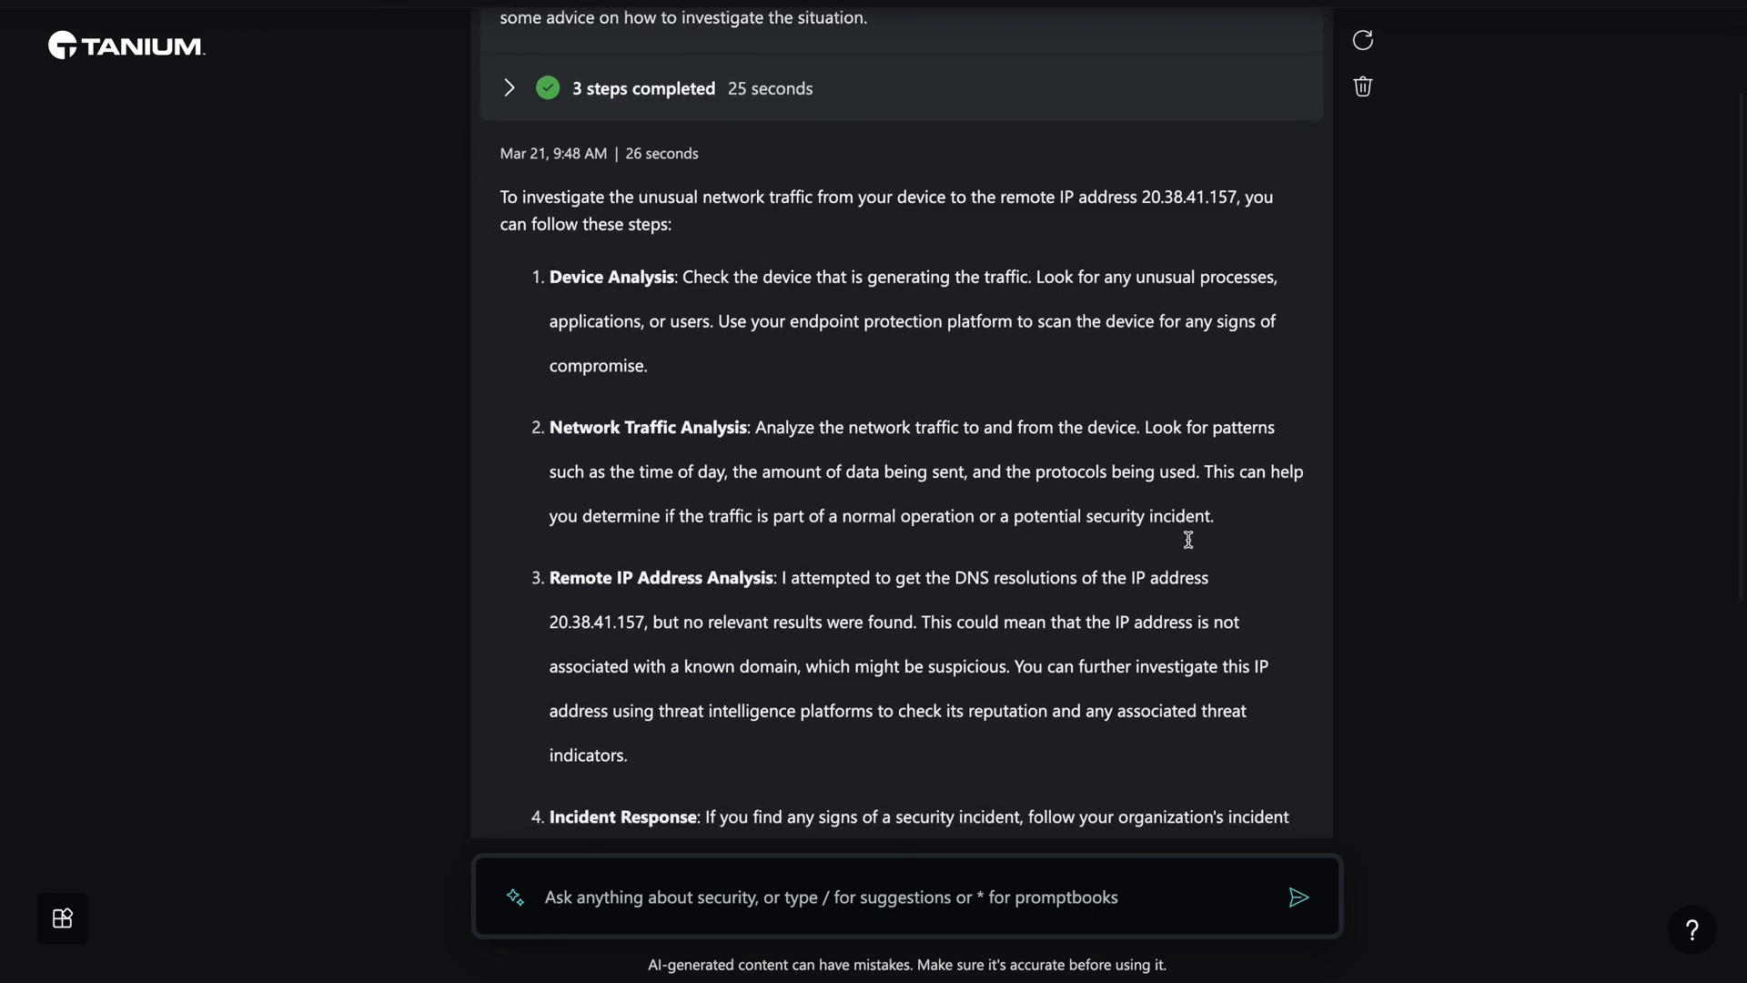
pyautogui.scroll(-3)
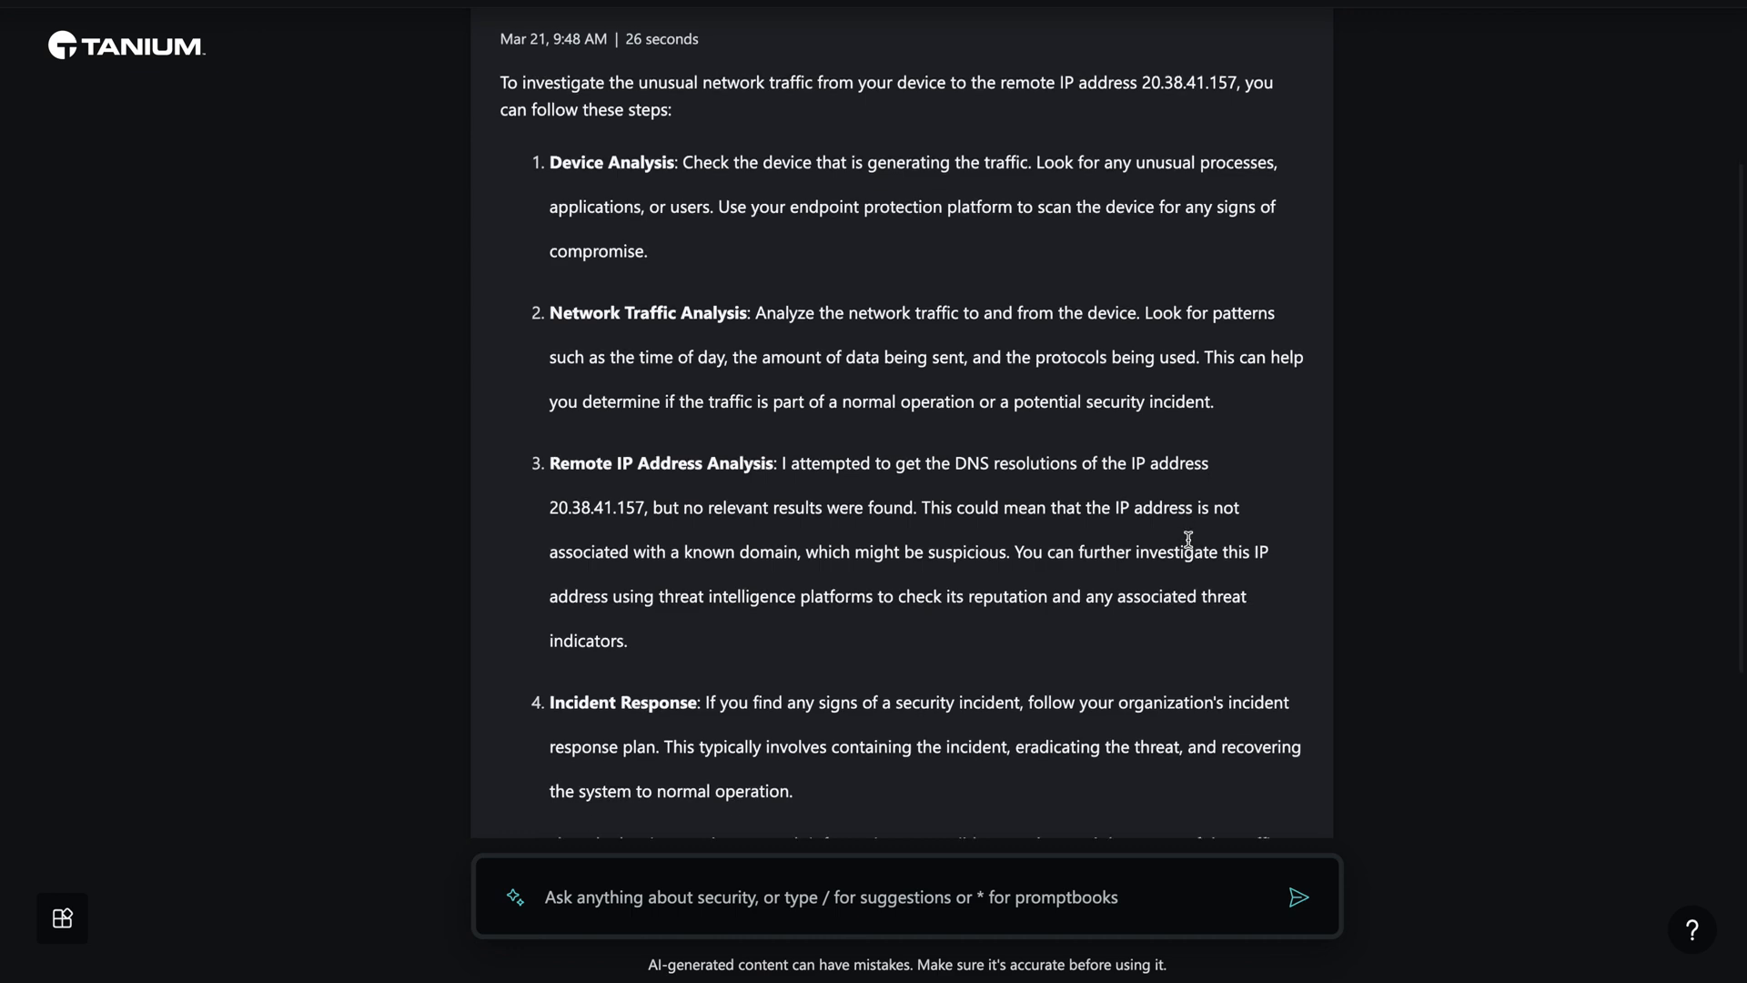
pyautogui.scroll(-3)
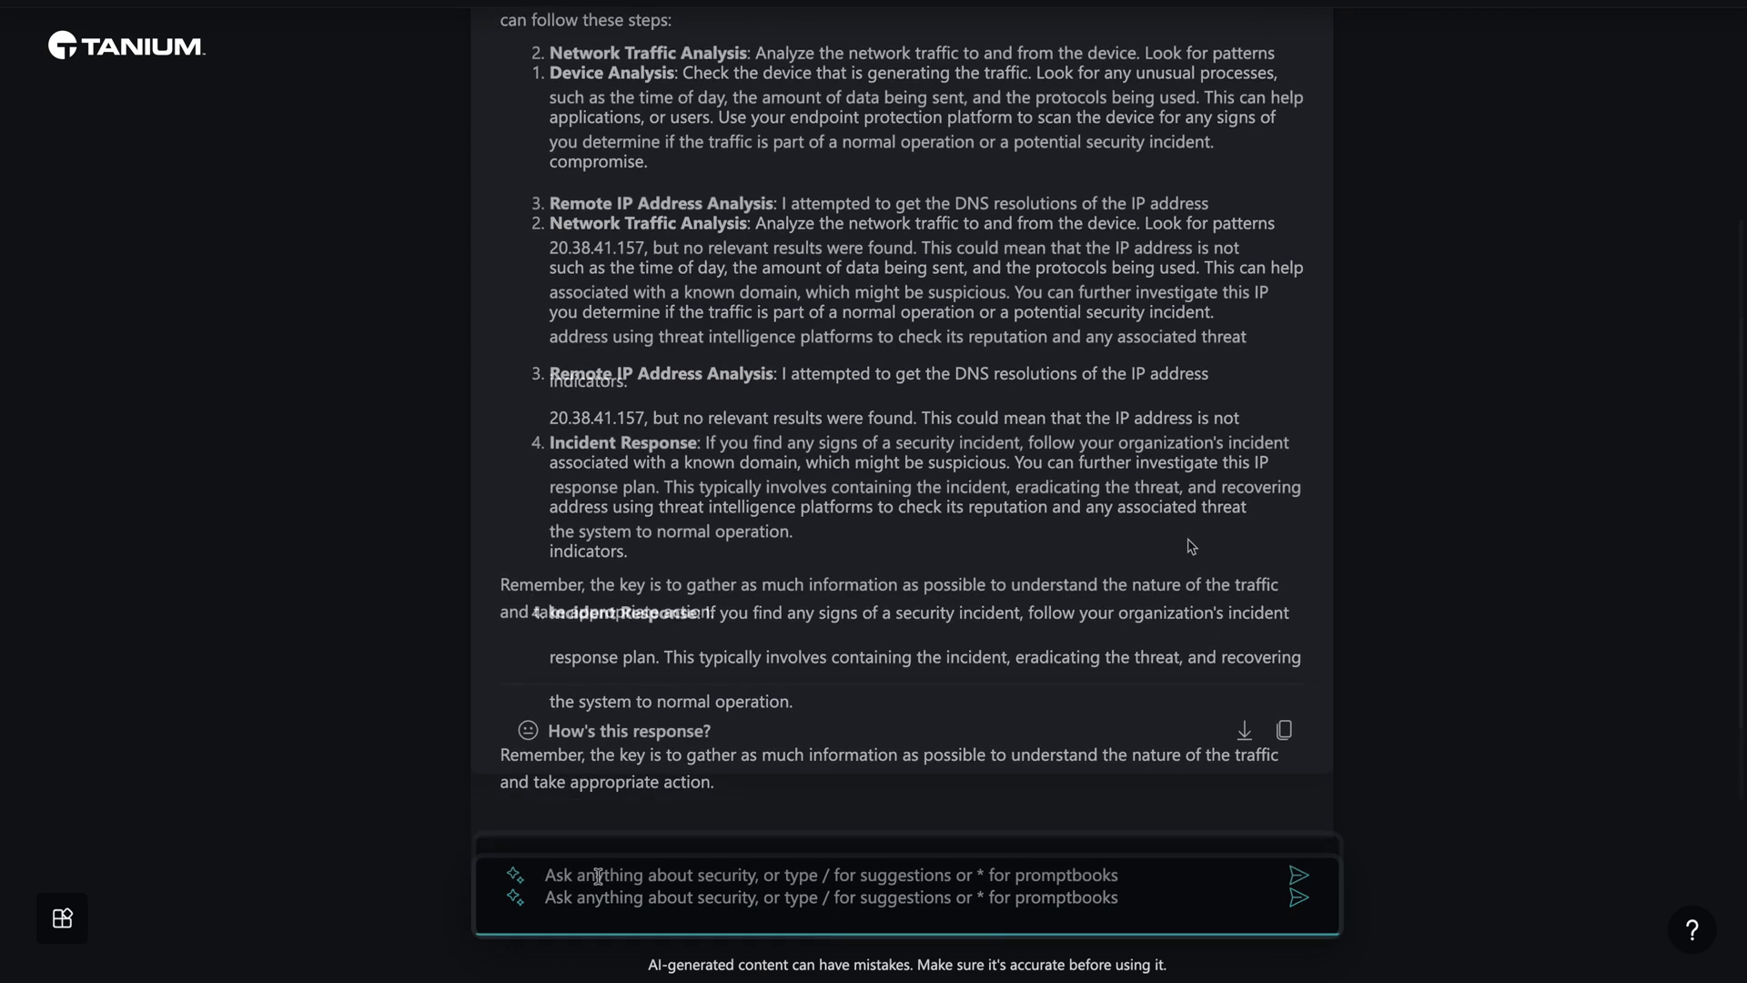
# Ask Copilot how to use Tanium for next steps on this alert and read the four suggested actions.
pyautogui.write('Given this alert, guide me on how I can use Tanium to take')
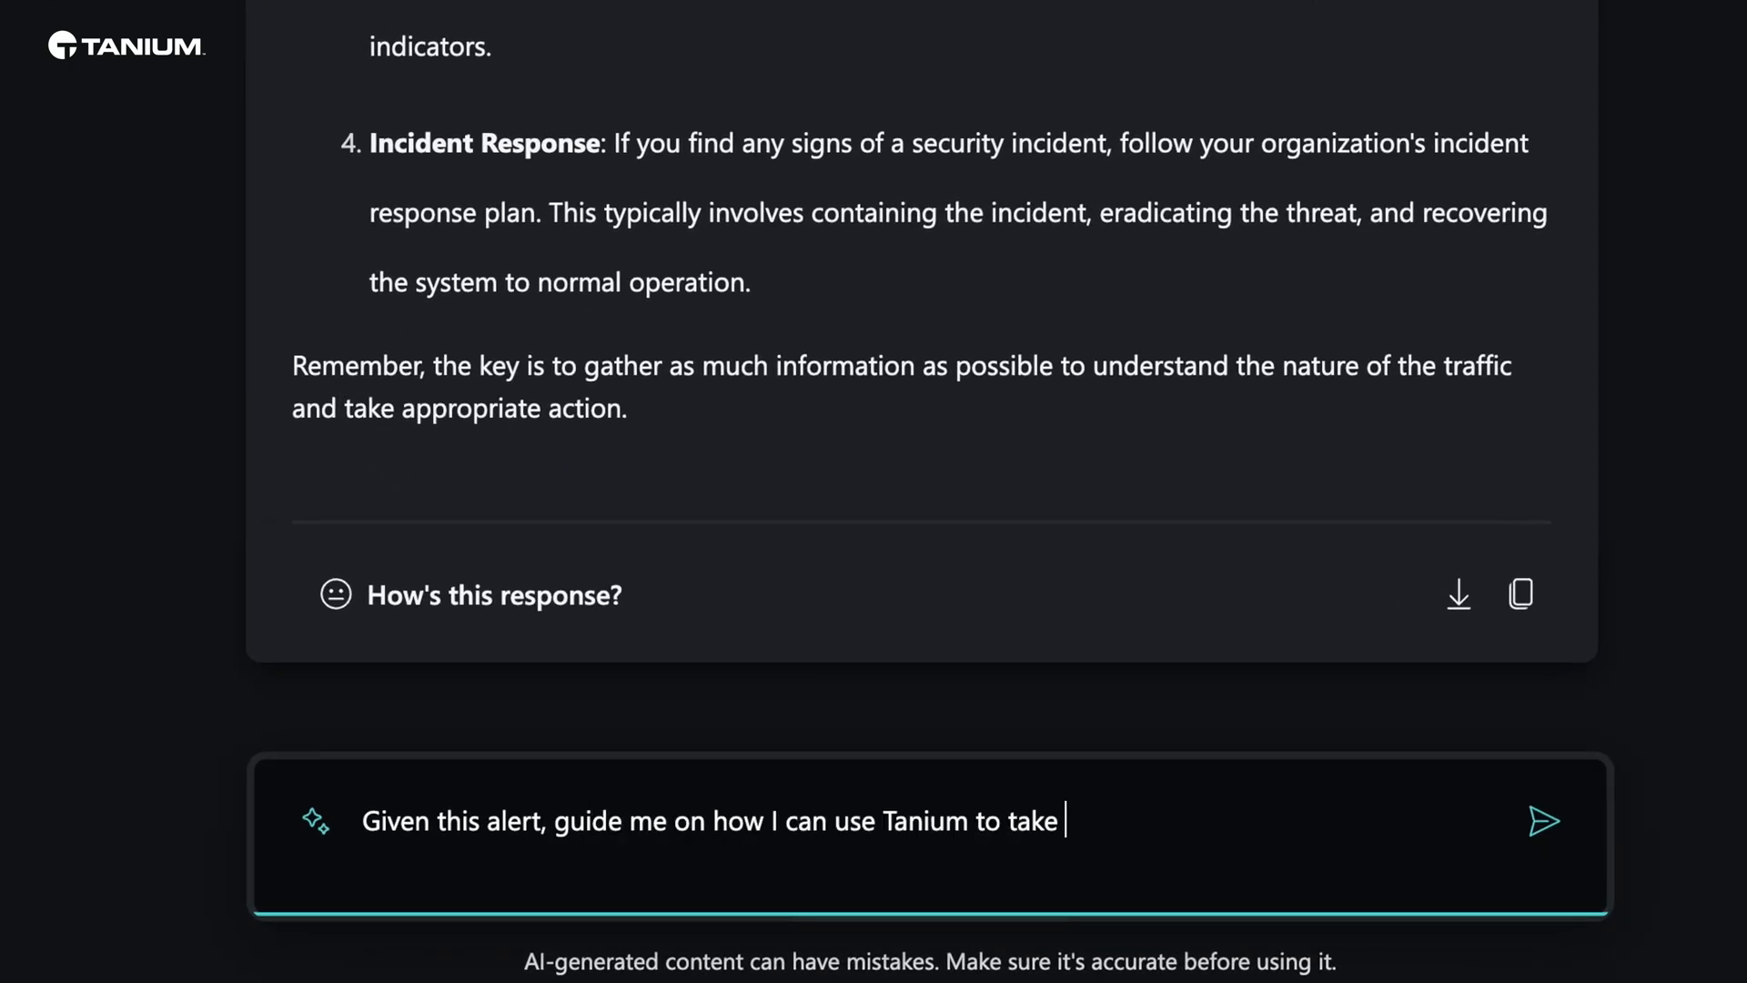
pyautogui.click(1543, 821)
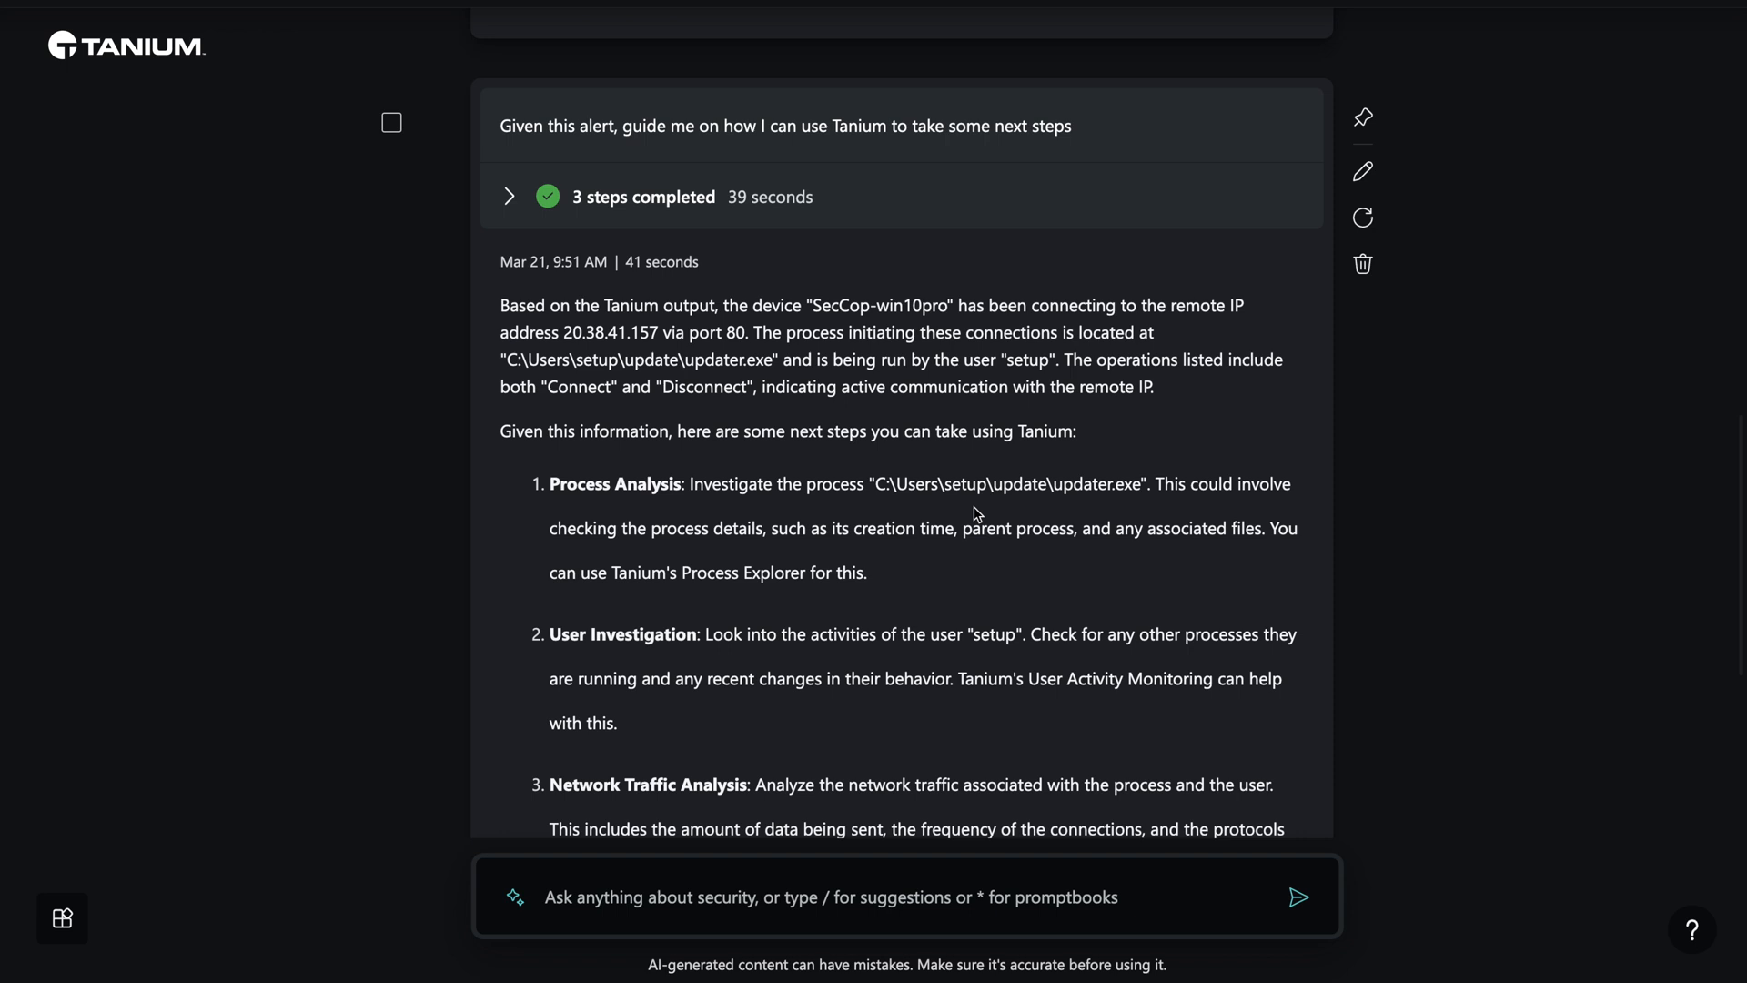
pyautogui.scroll(-3)
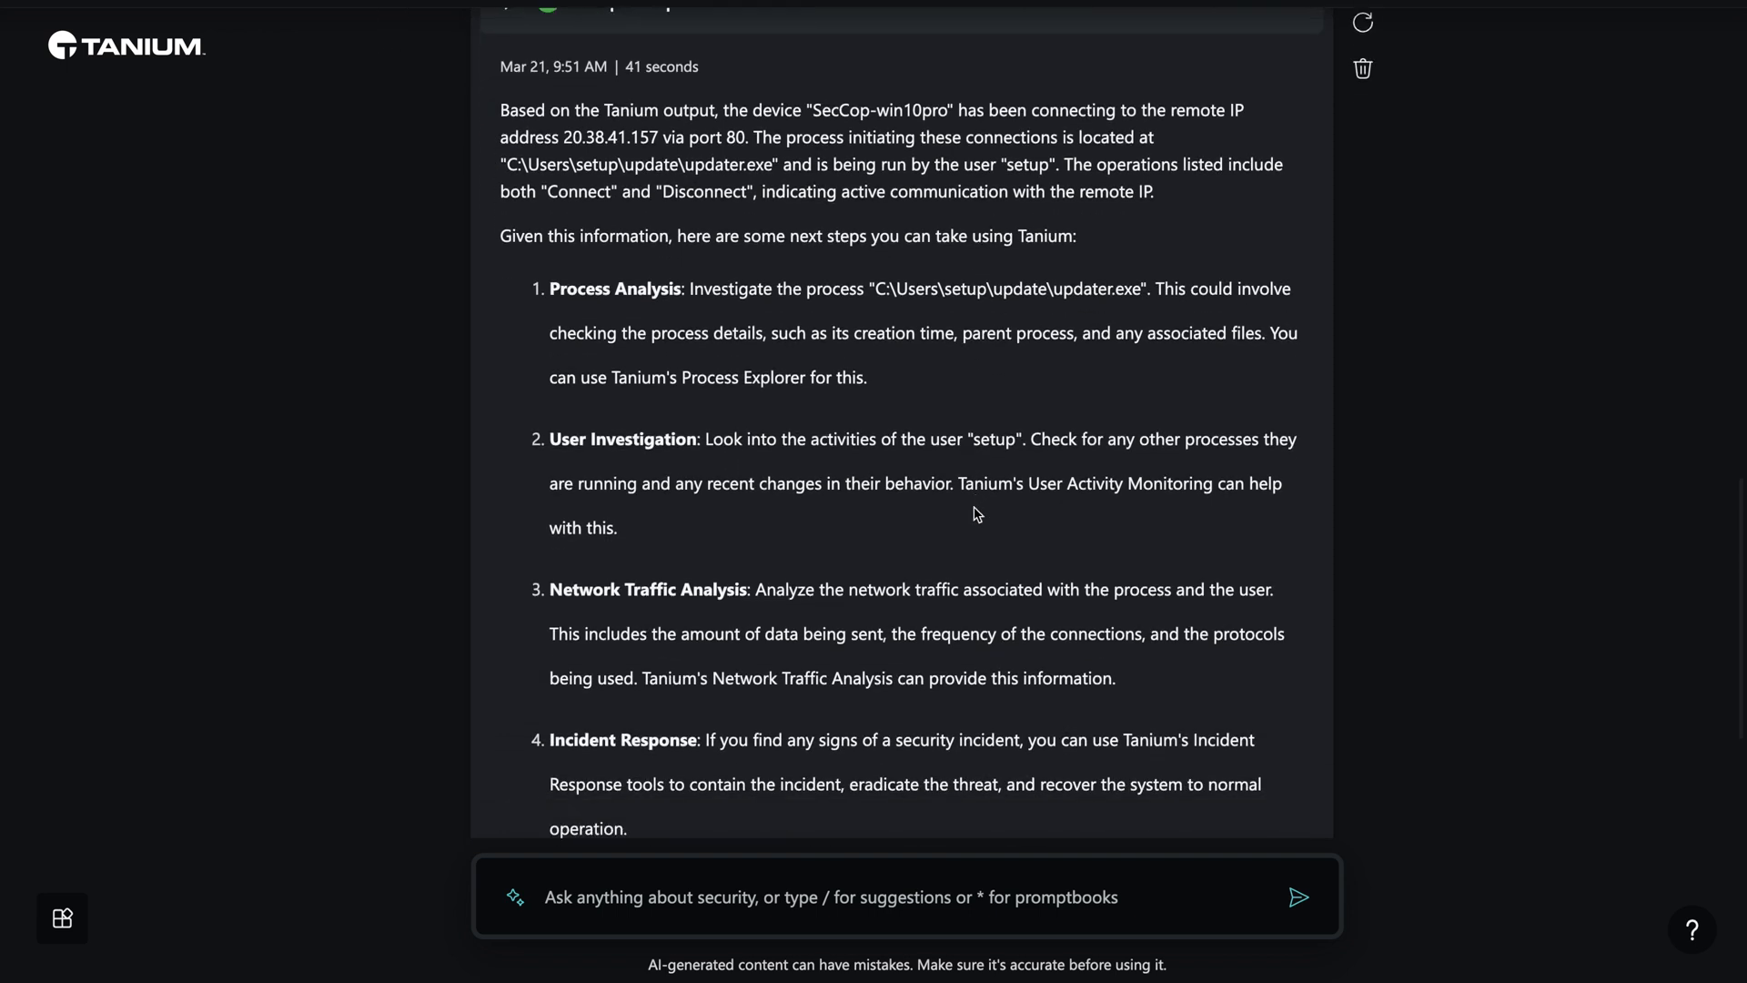
pyautogui.scroll(-3)
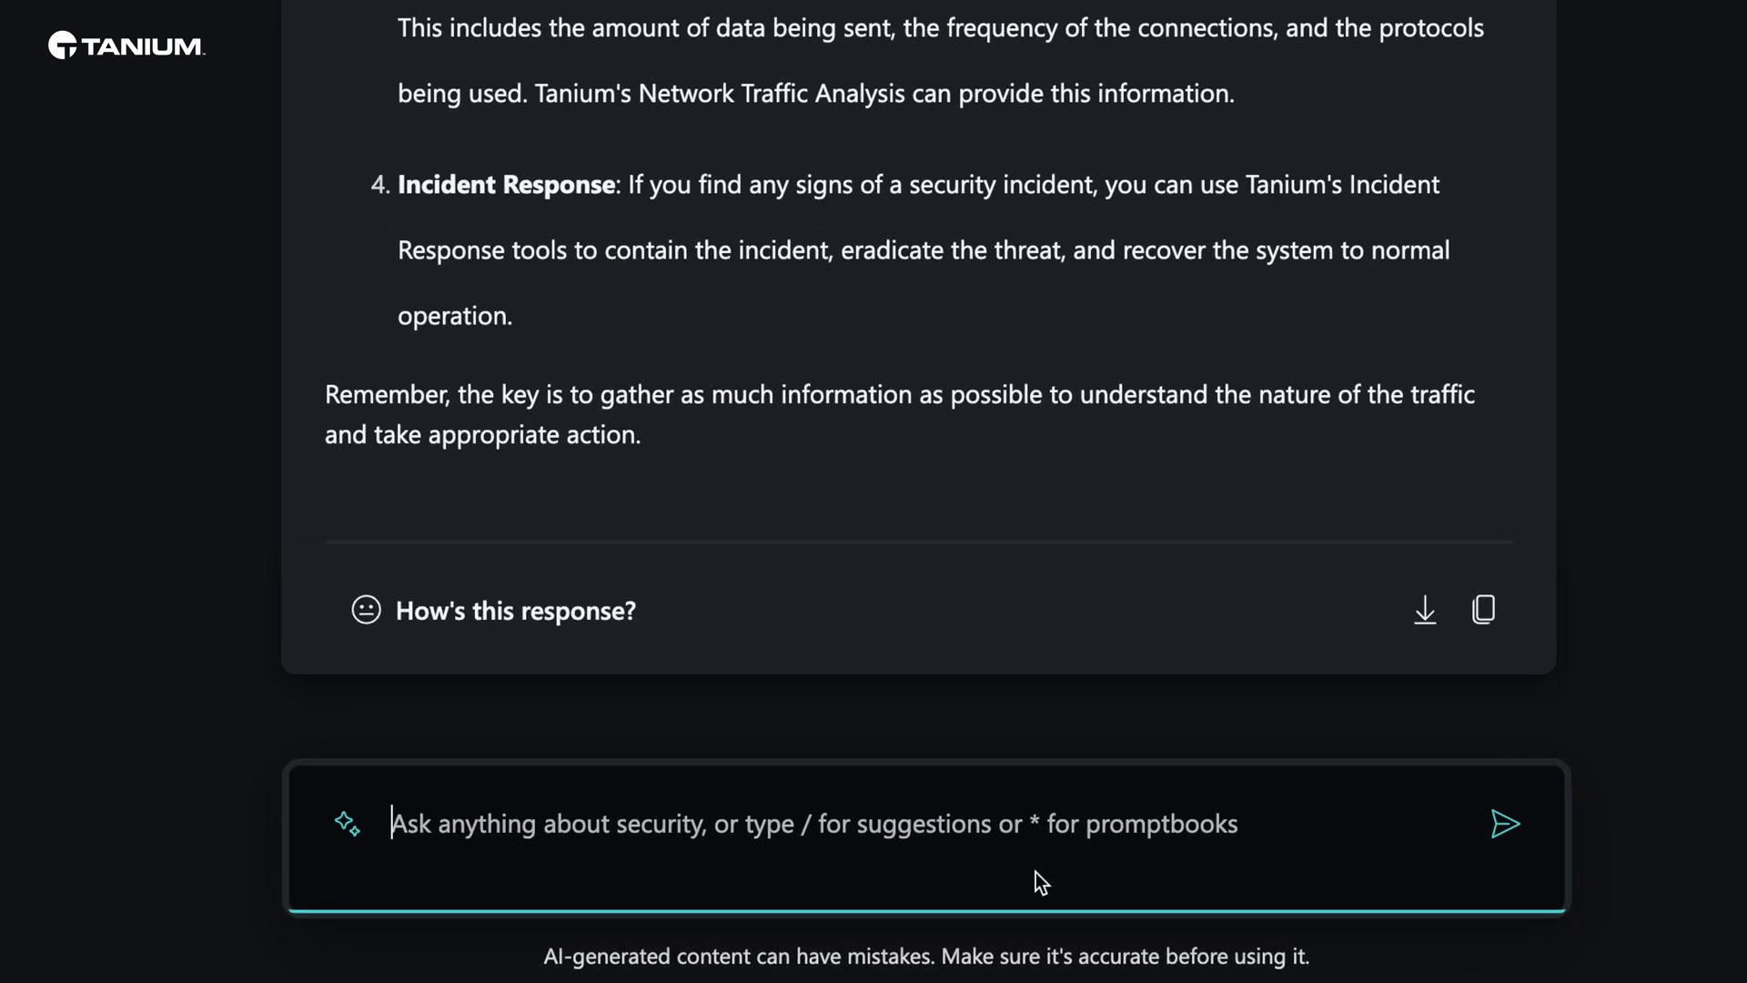
# Send 'show me the process details' to Copilot to trace the updater.exe process.
pyautogui.write('show me the process')
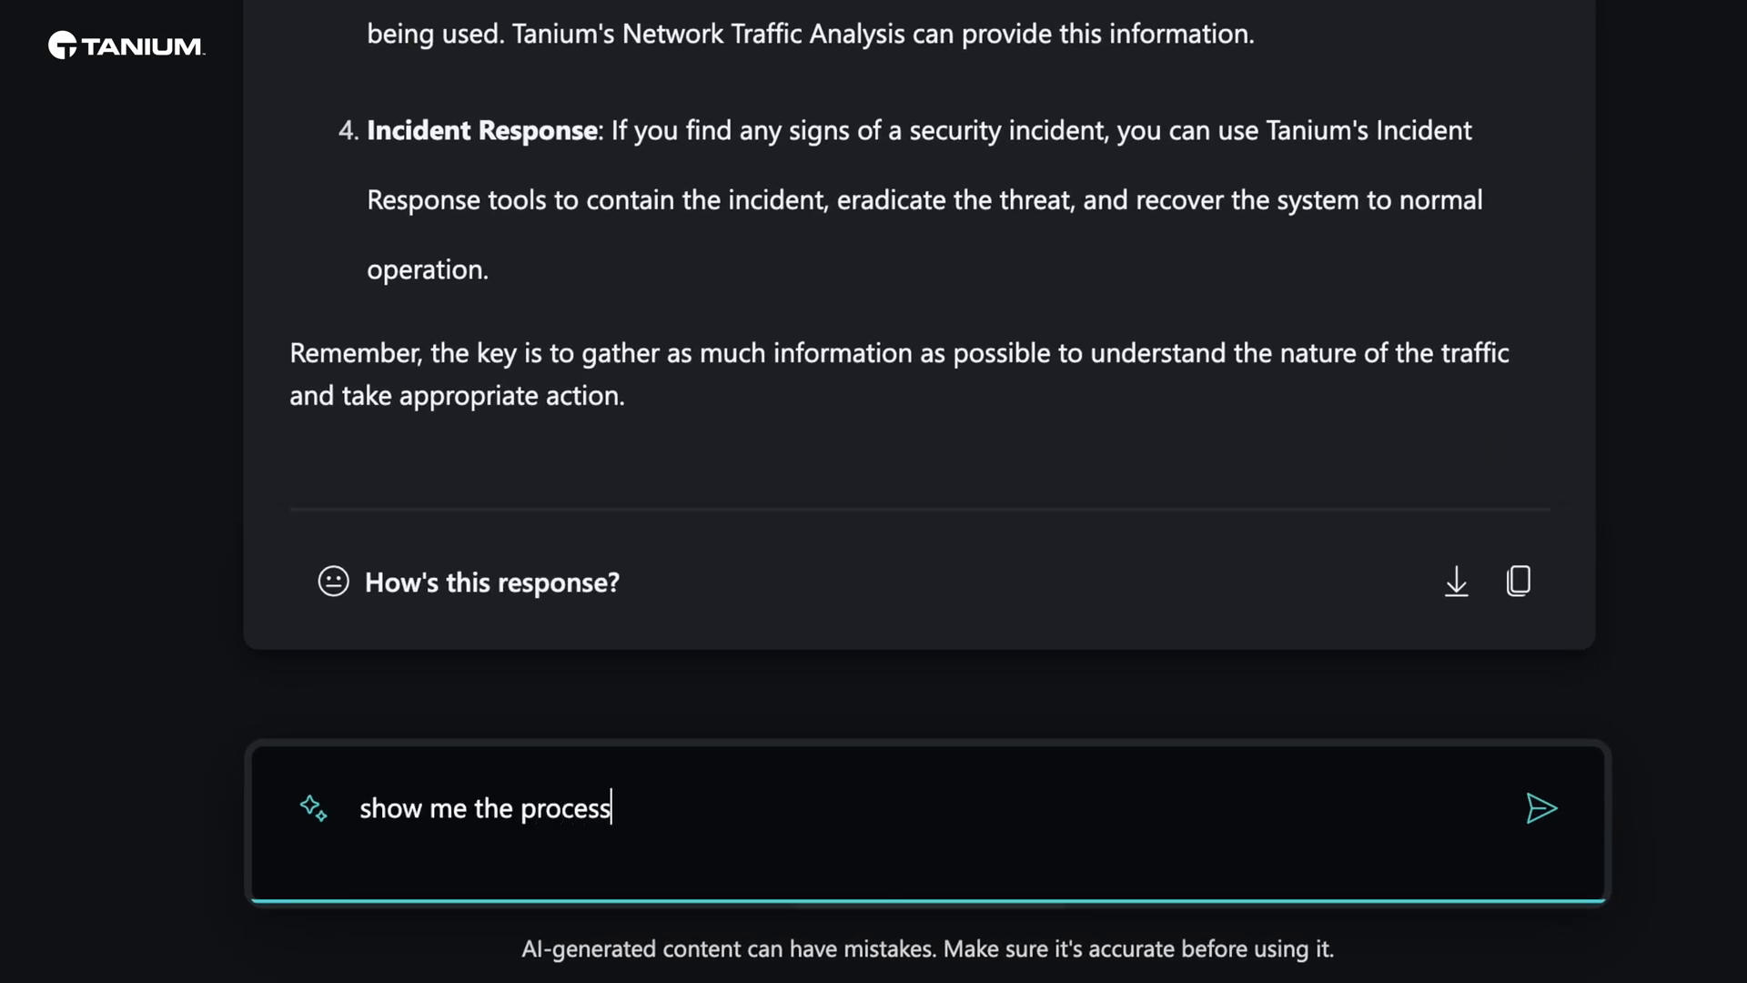
pyautogui.click(1542, 808)
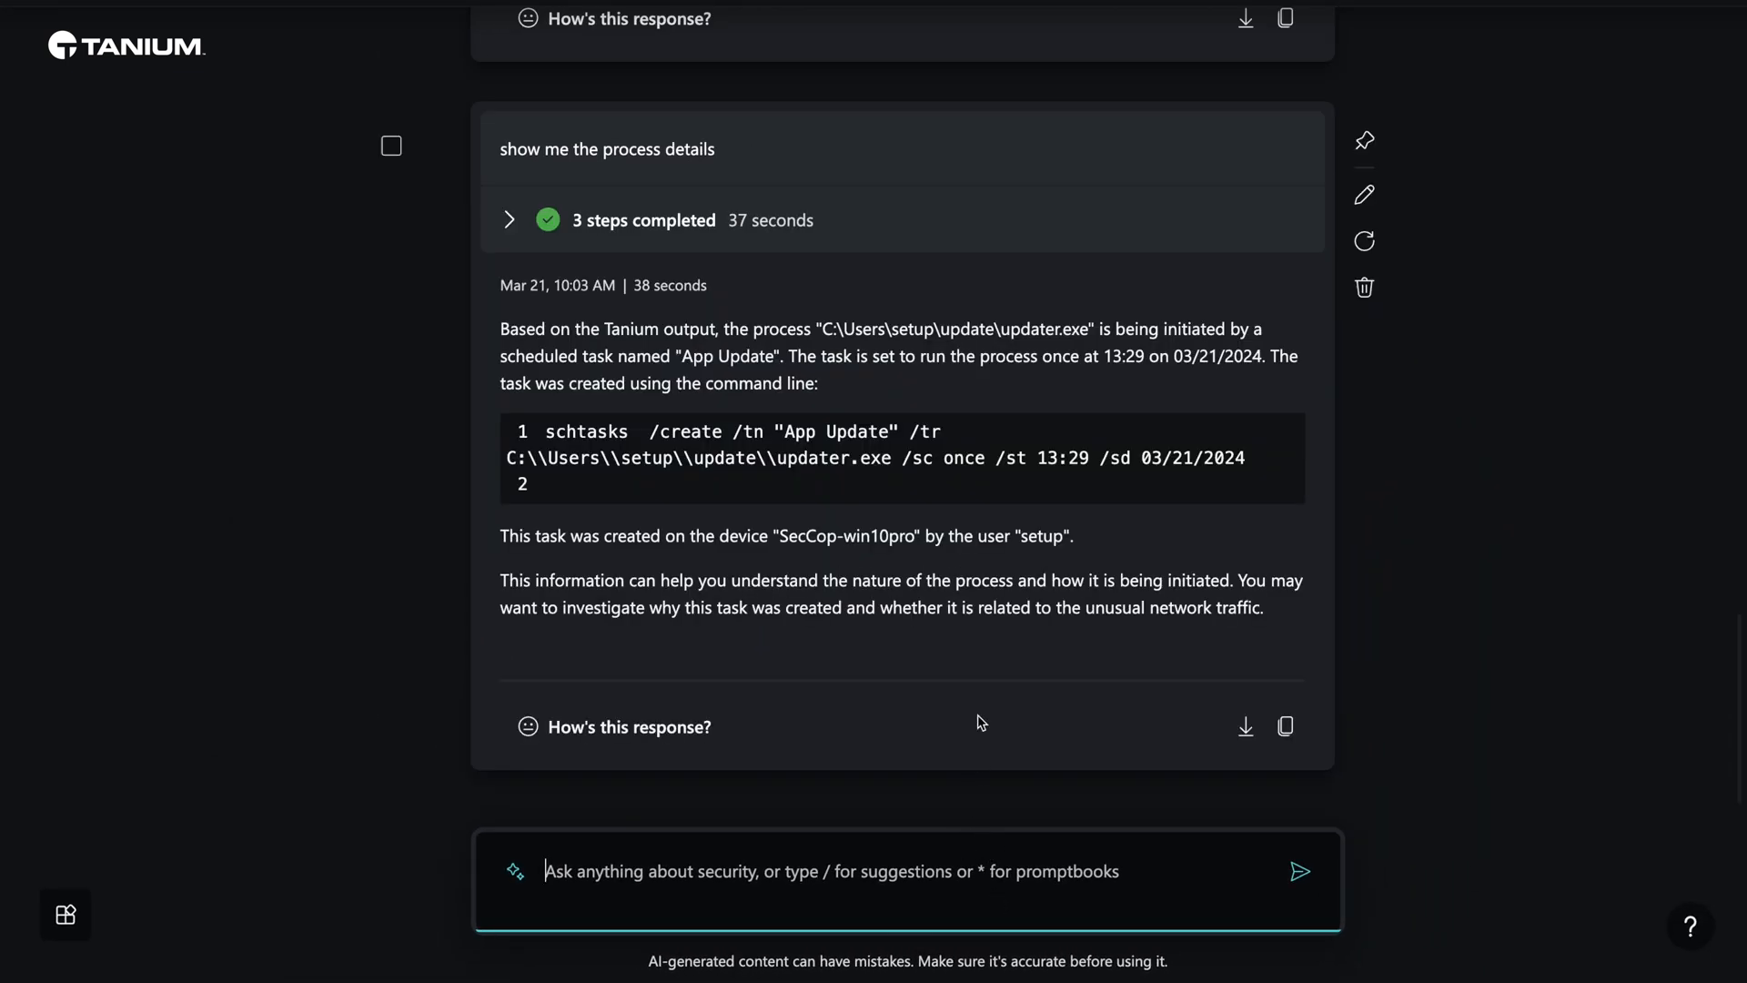
pyautogui.moveTo(974, 811)
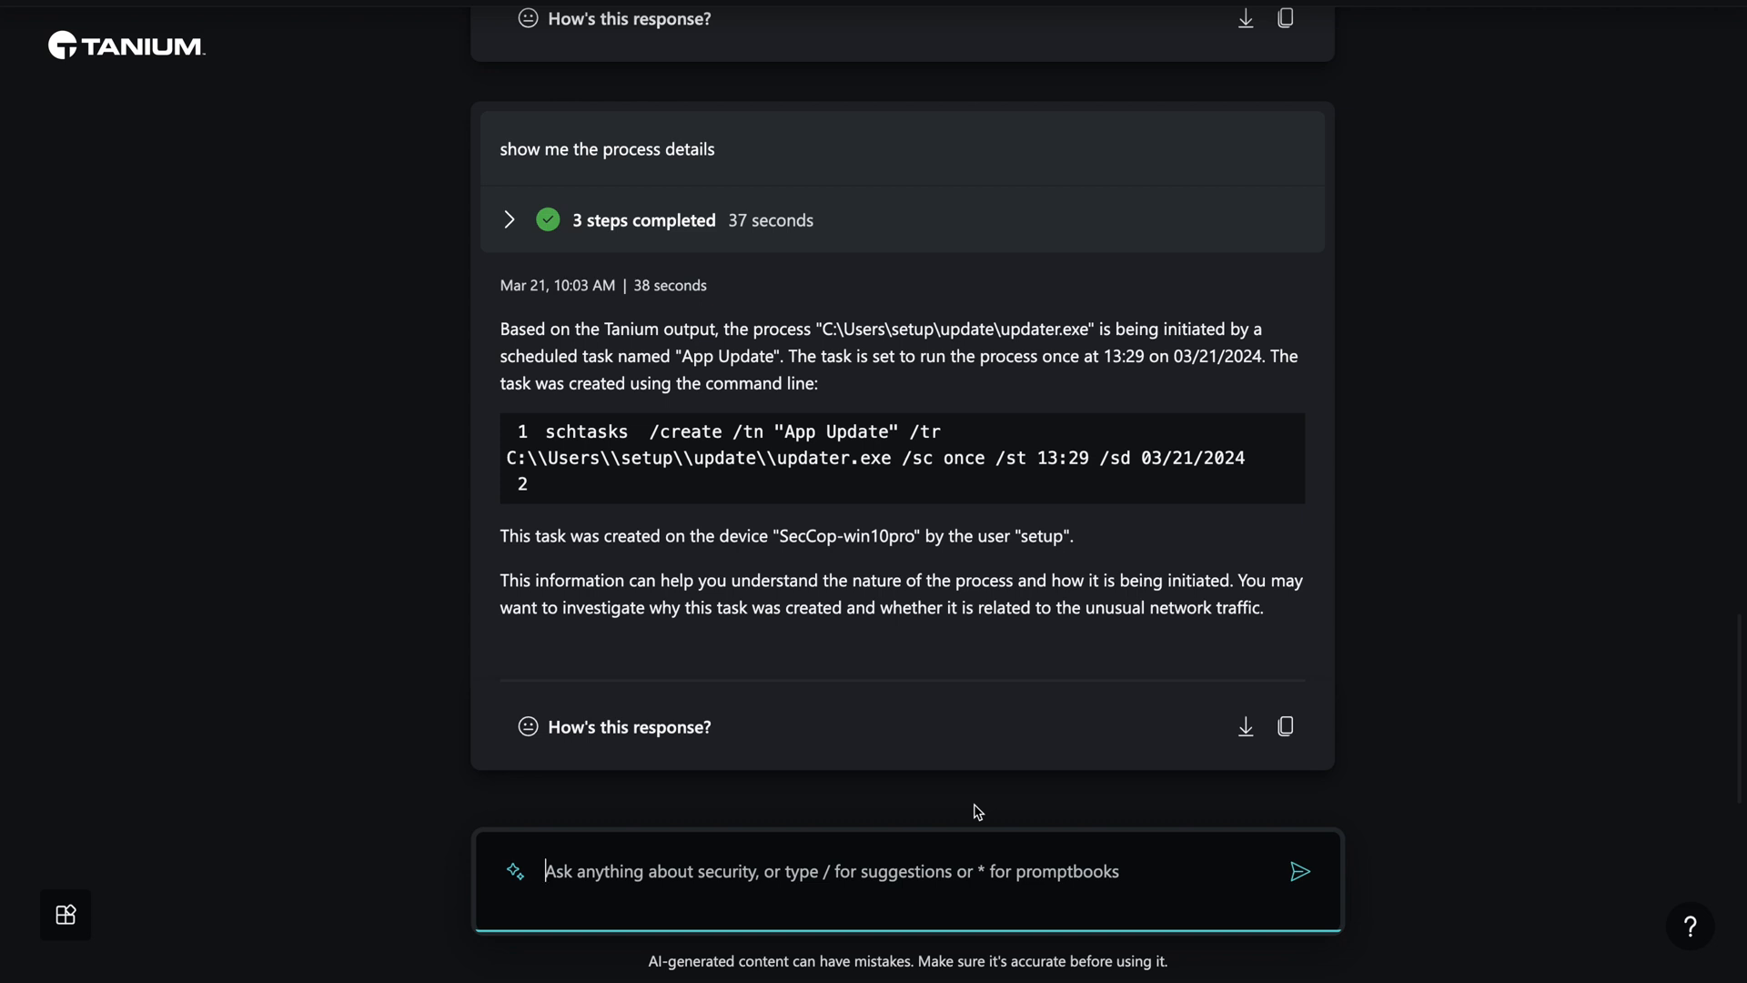
pyautogui.moveTo(1063, 337)
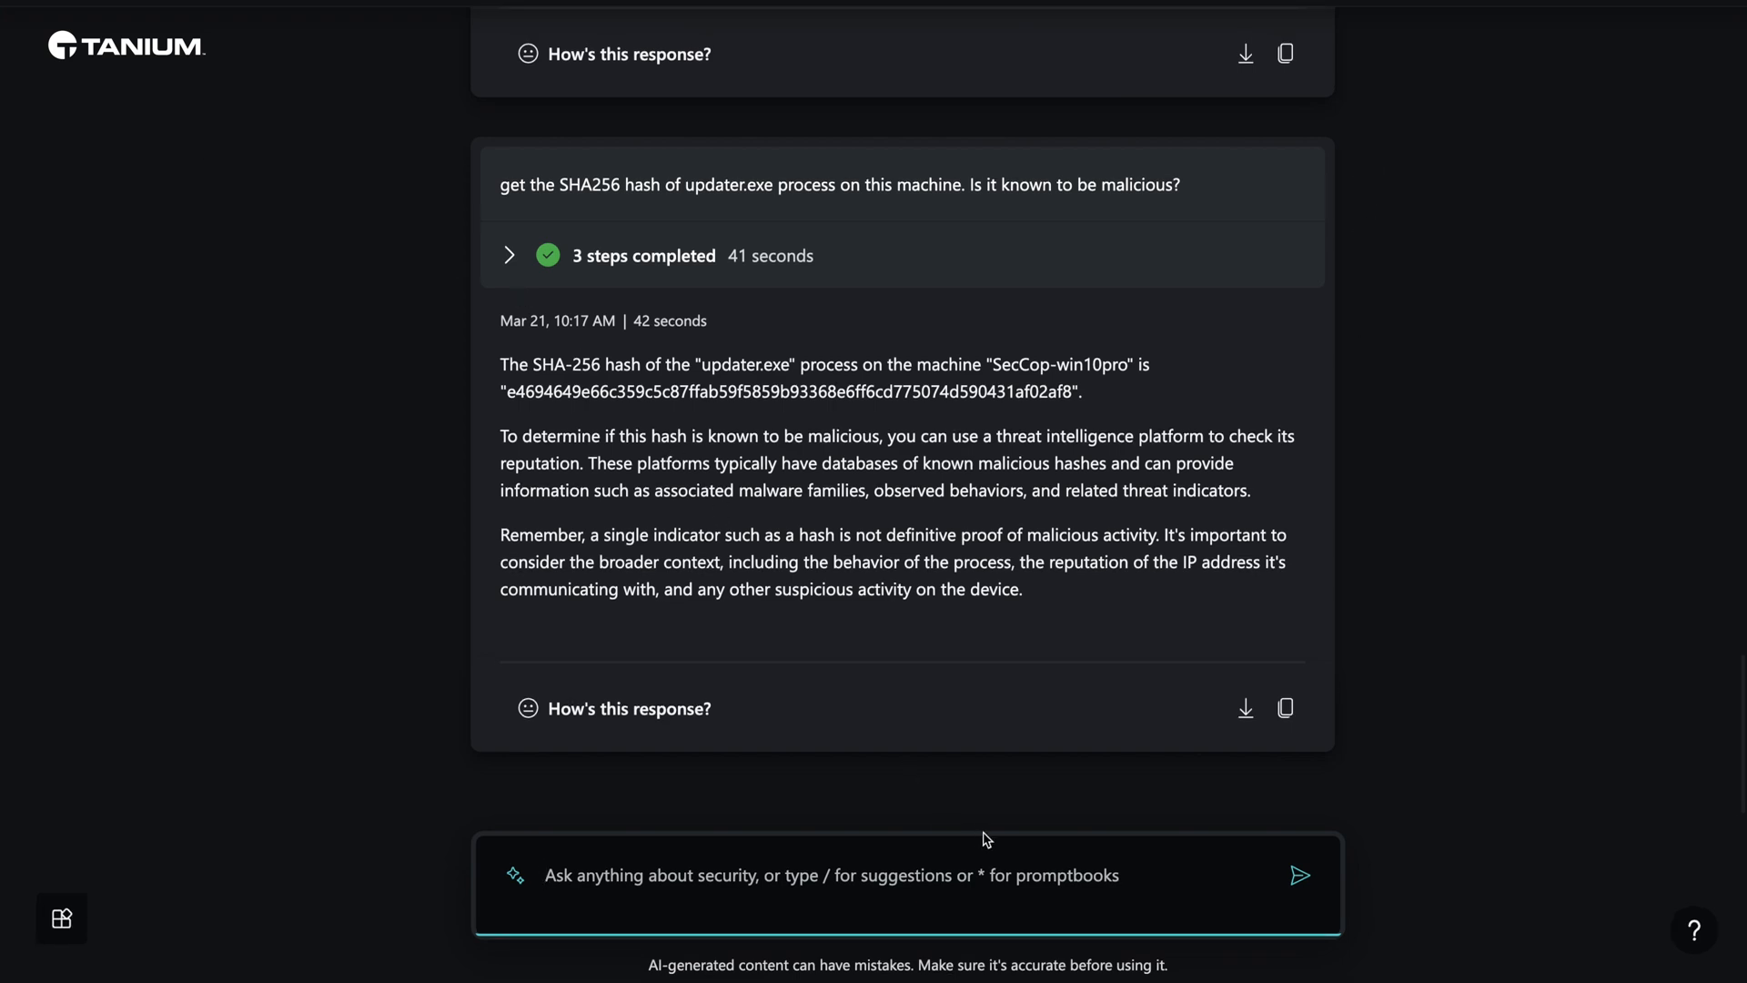
# Ask Copilot to check the updater.exe hash and other endpoints, then type 'show me the detailed list of processes'.
pyautogui.write('check that for me')
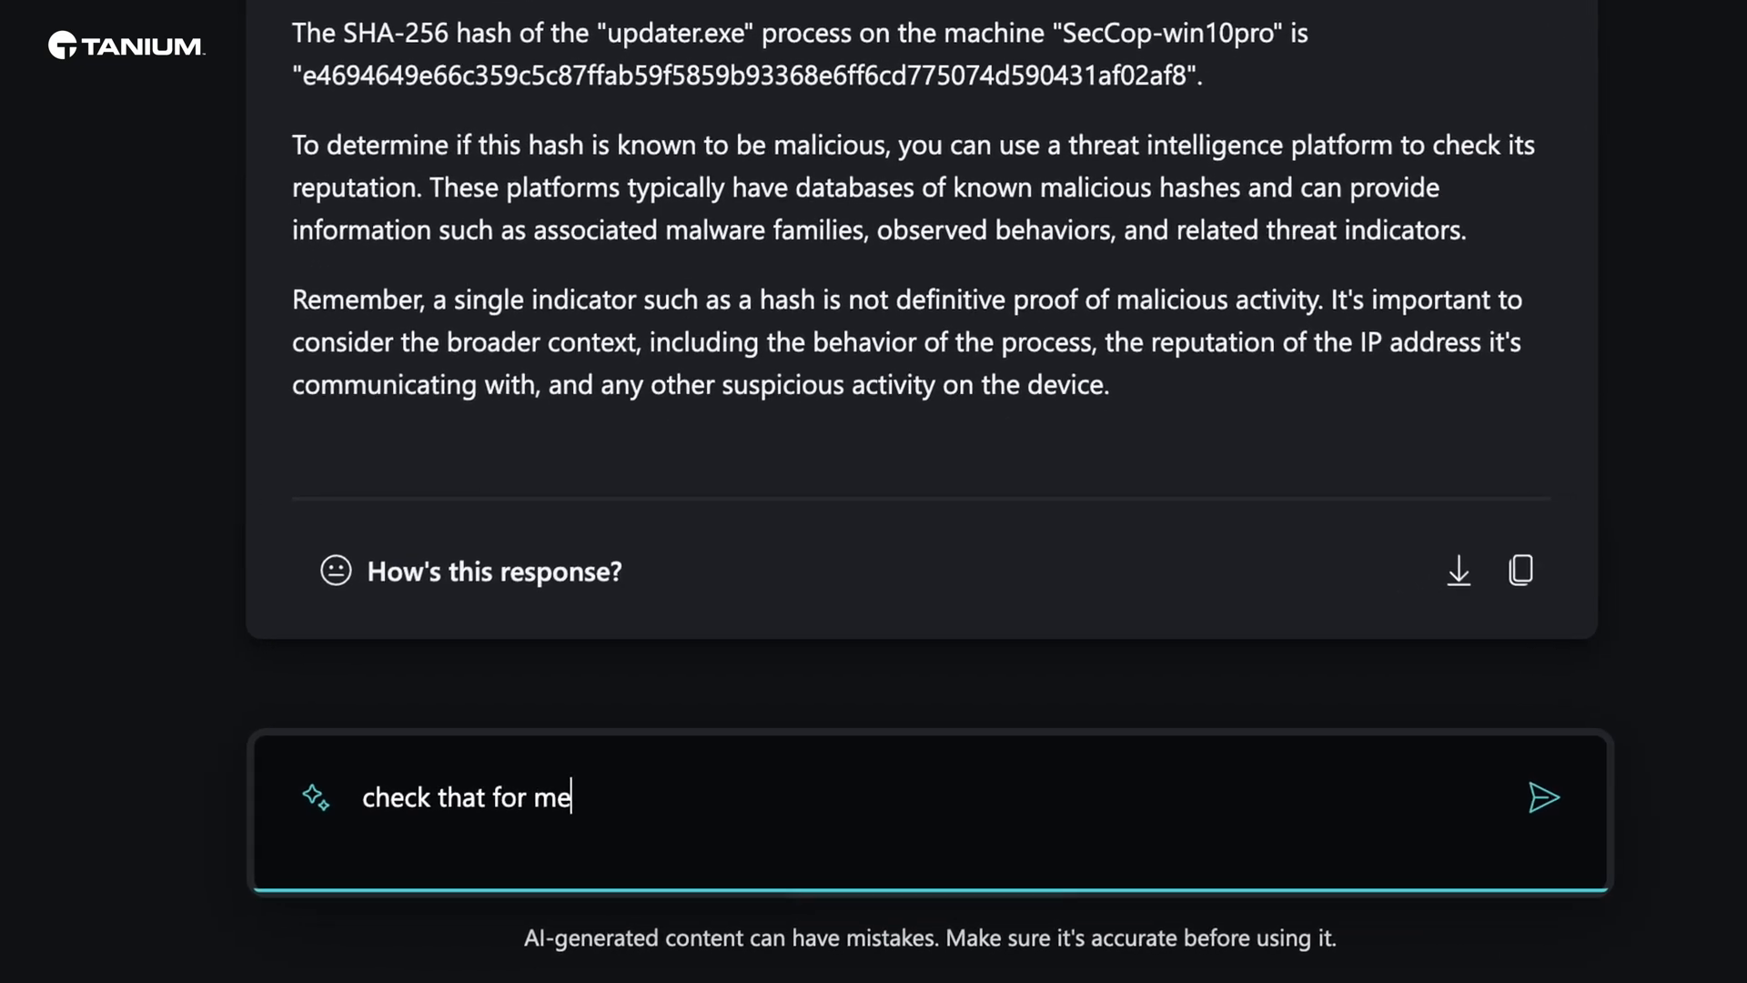
pyautogui.click(1543, 795)
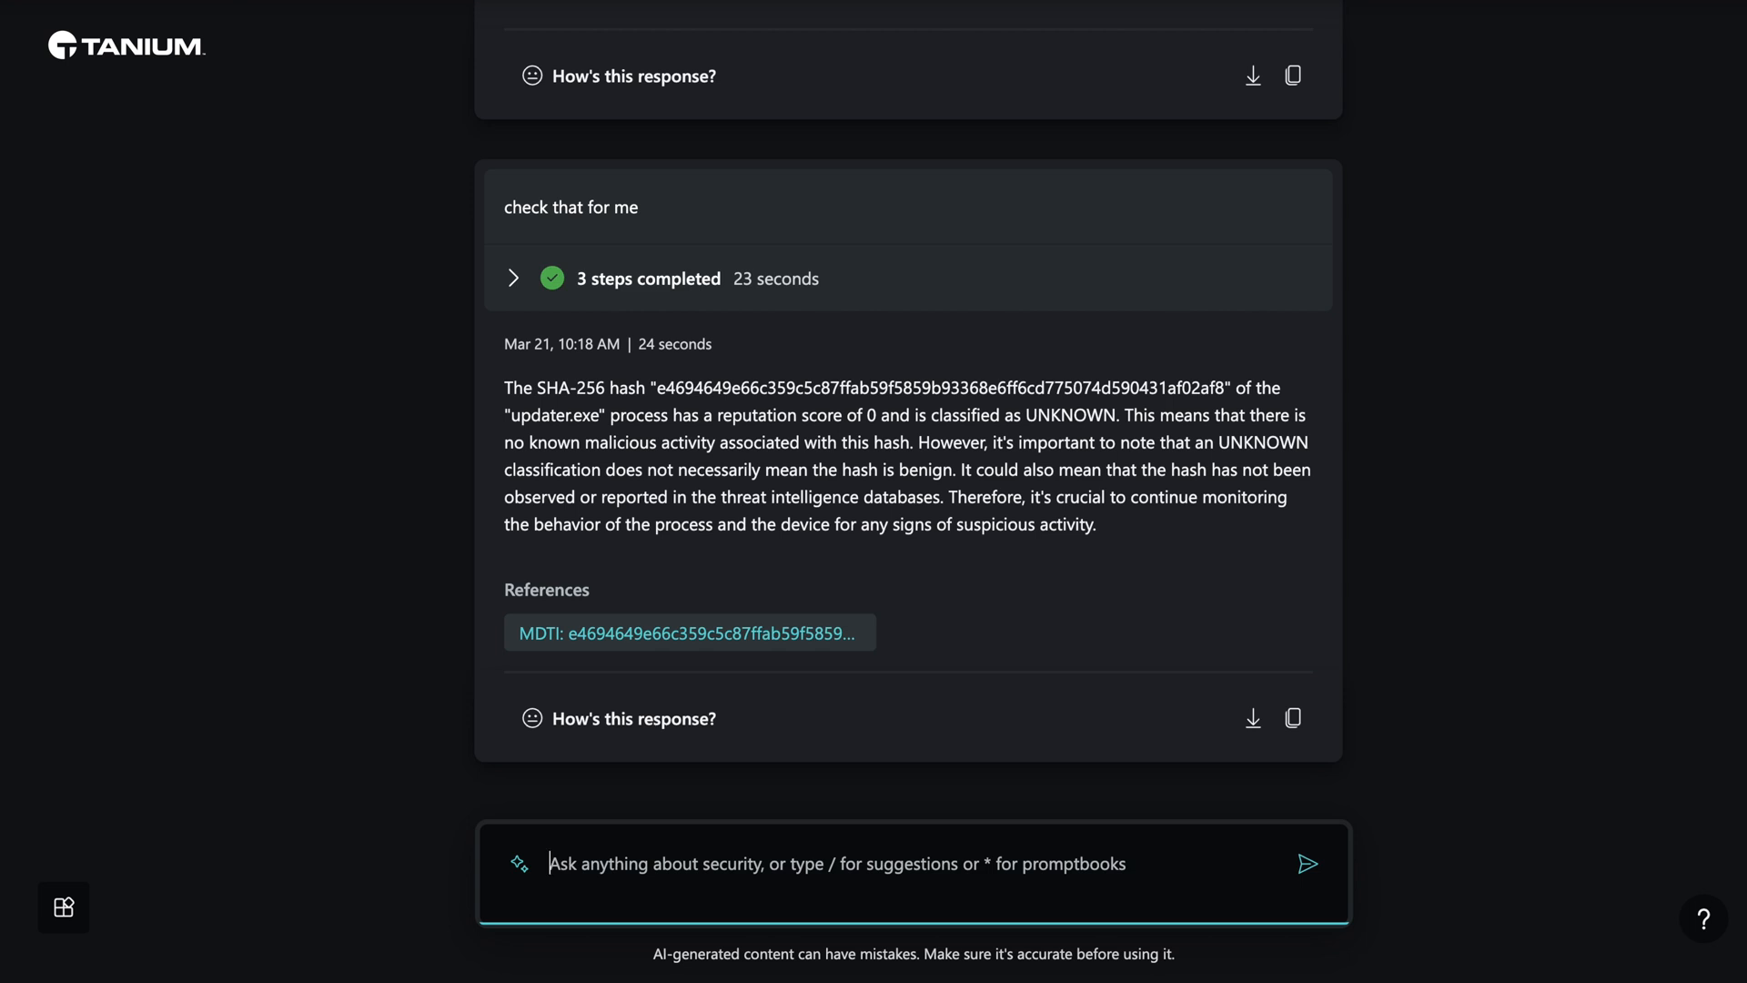
pyautogui.write('Have we seen this on')
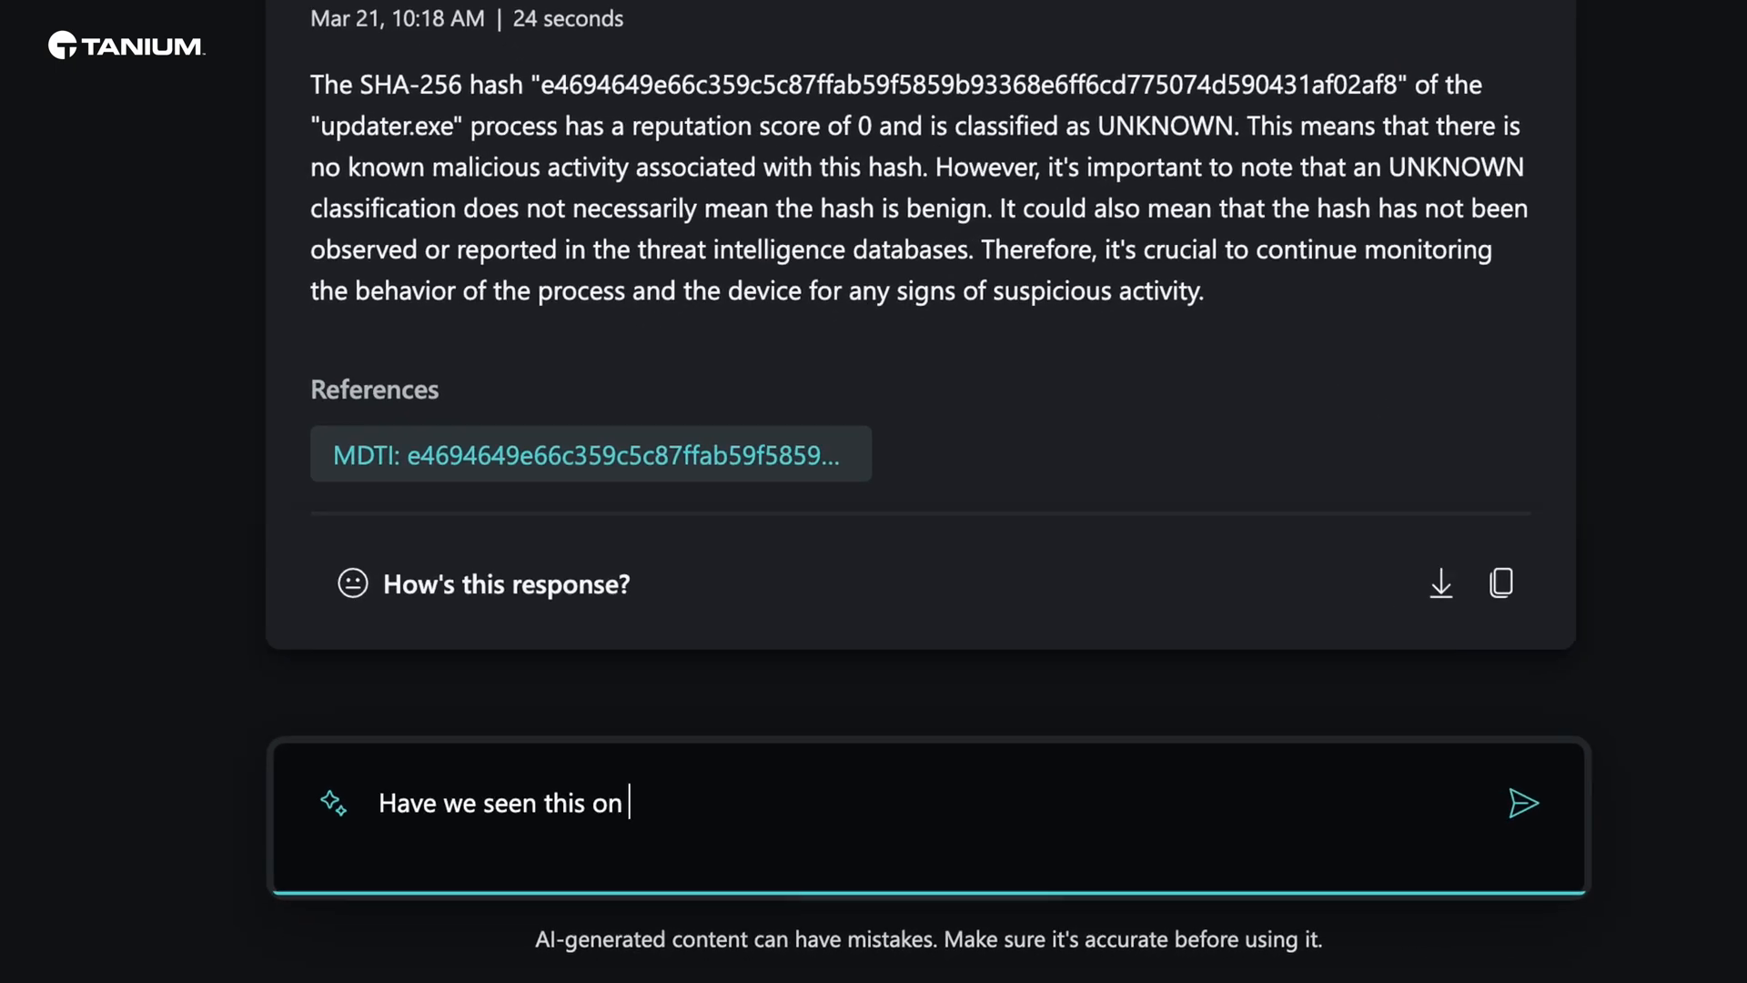
pyautogui.click(1523, 802)
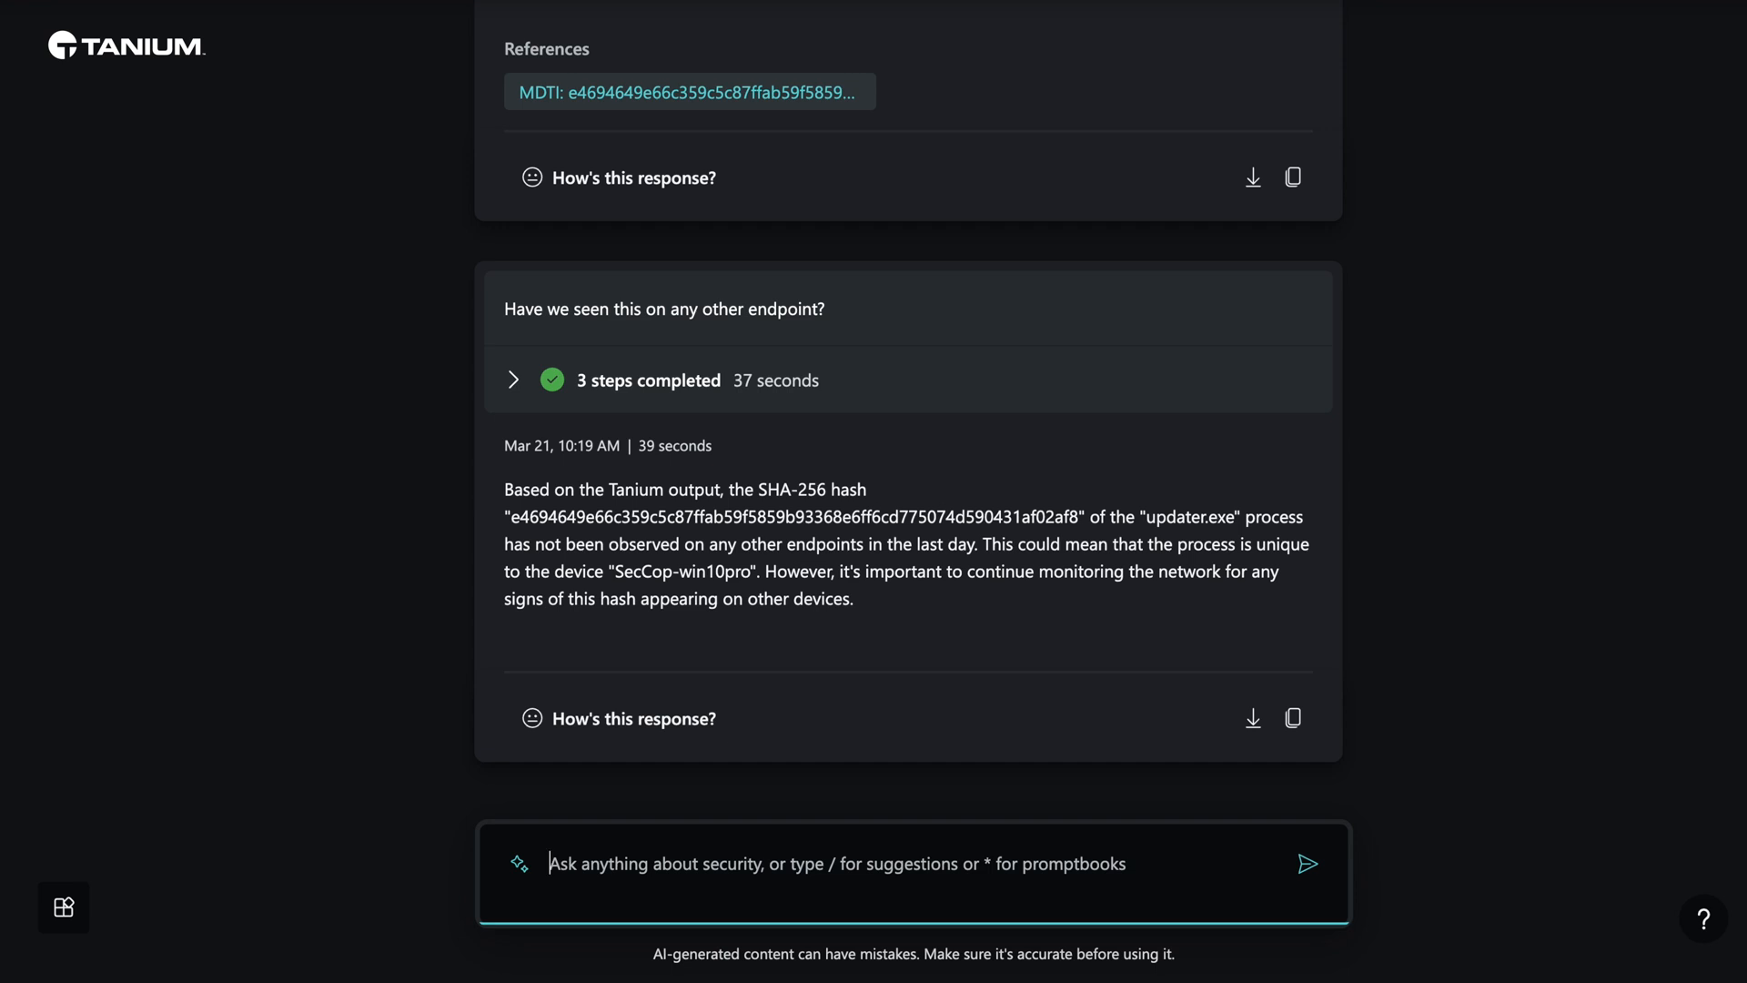
pyautogui.moveTo(848, 888)
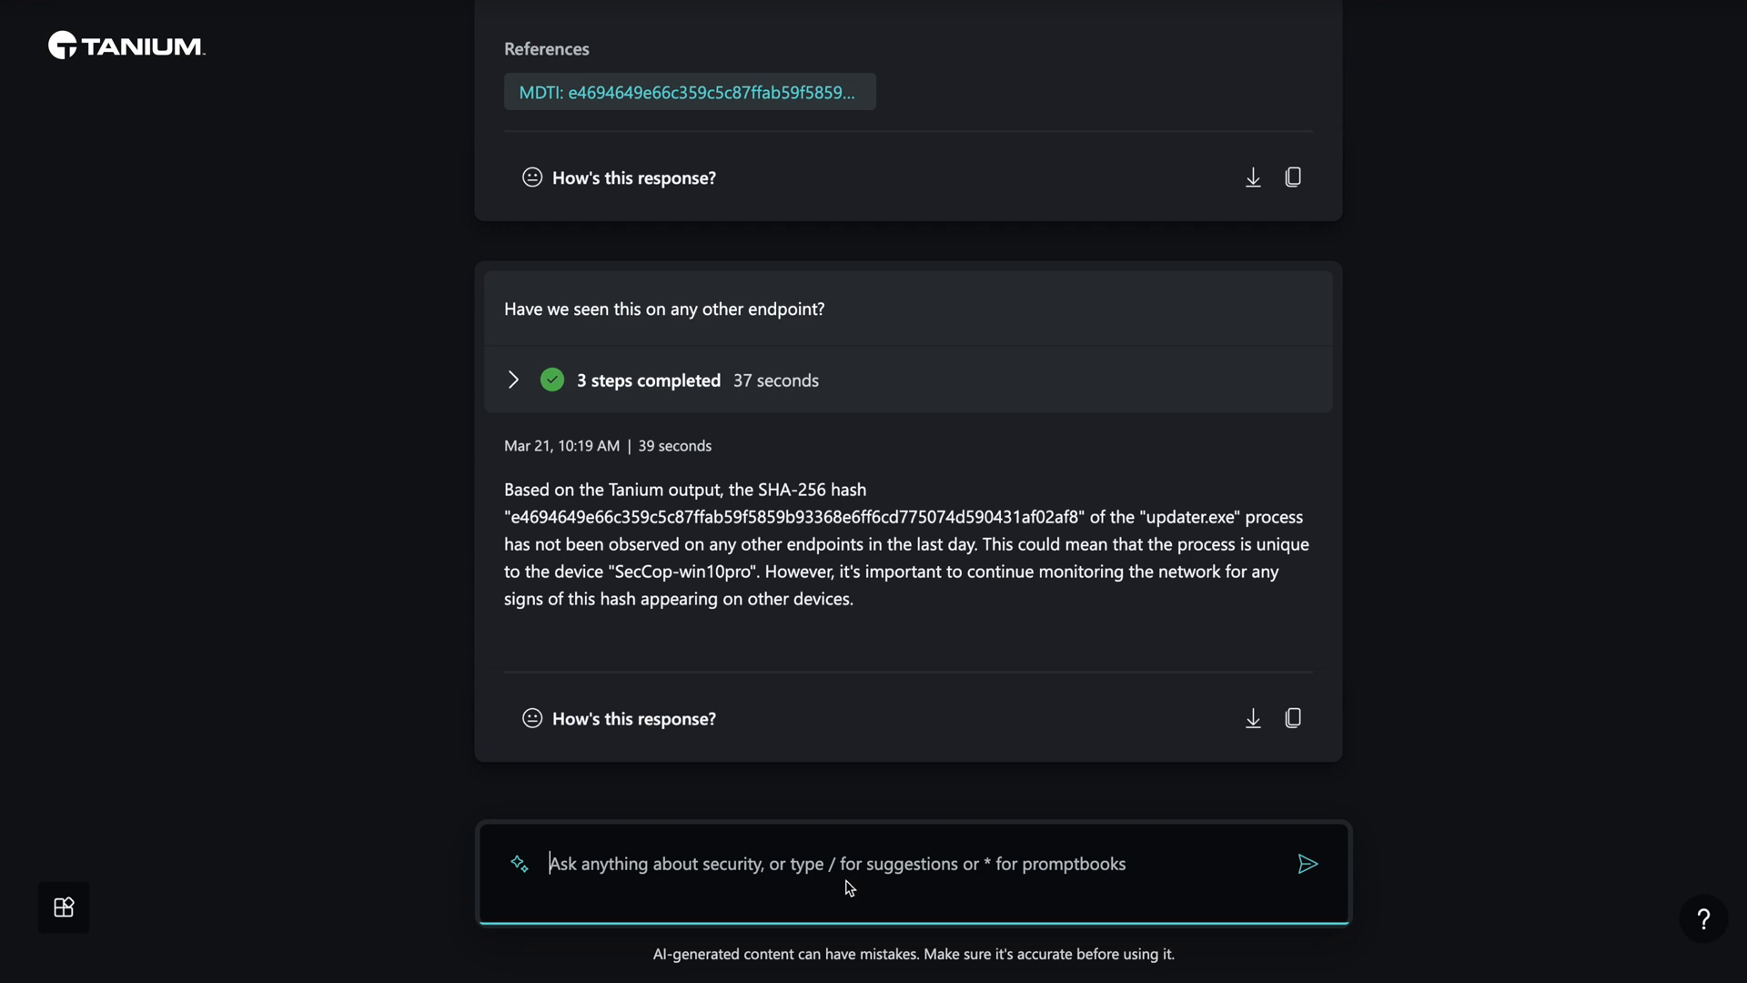
pyautogui.moveTo(848, 888)
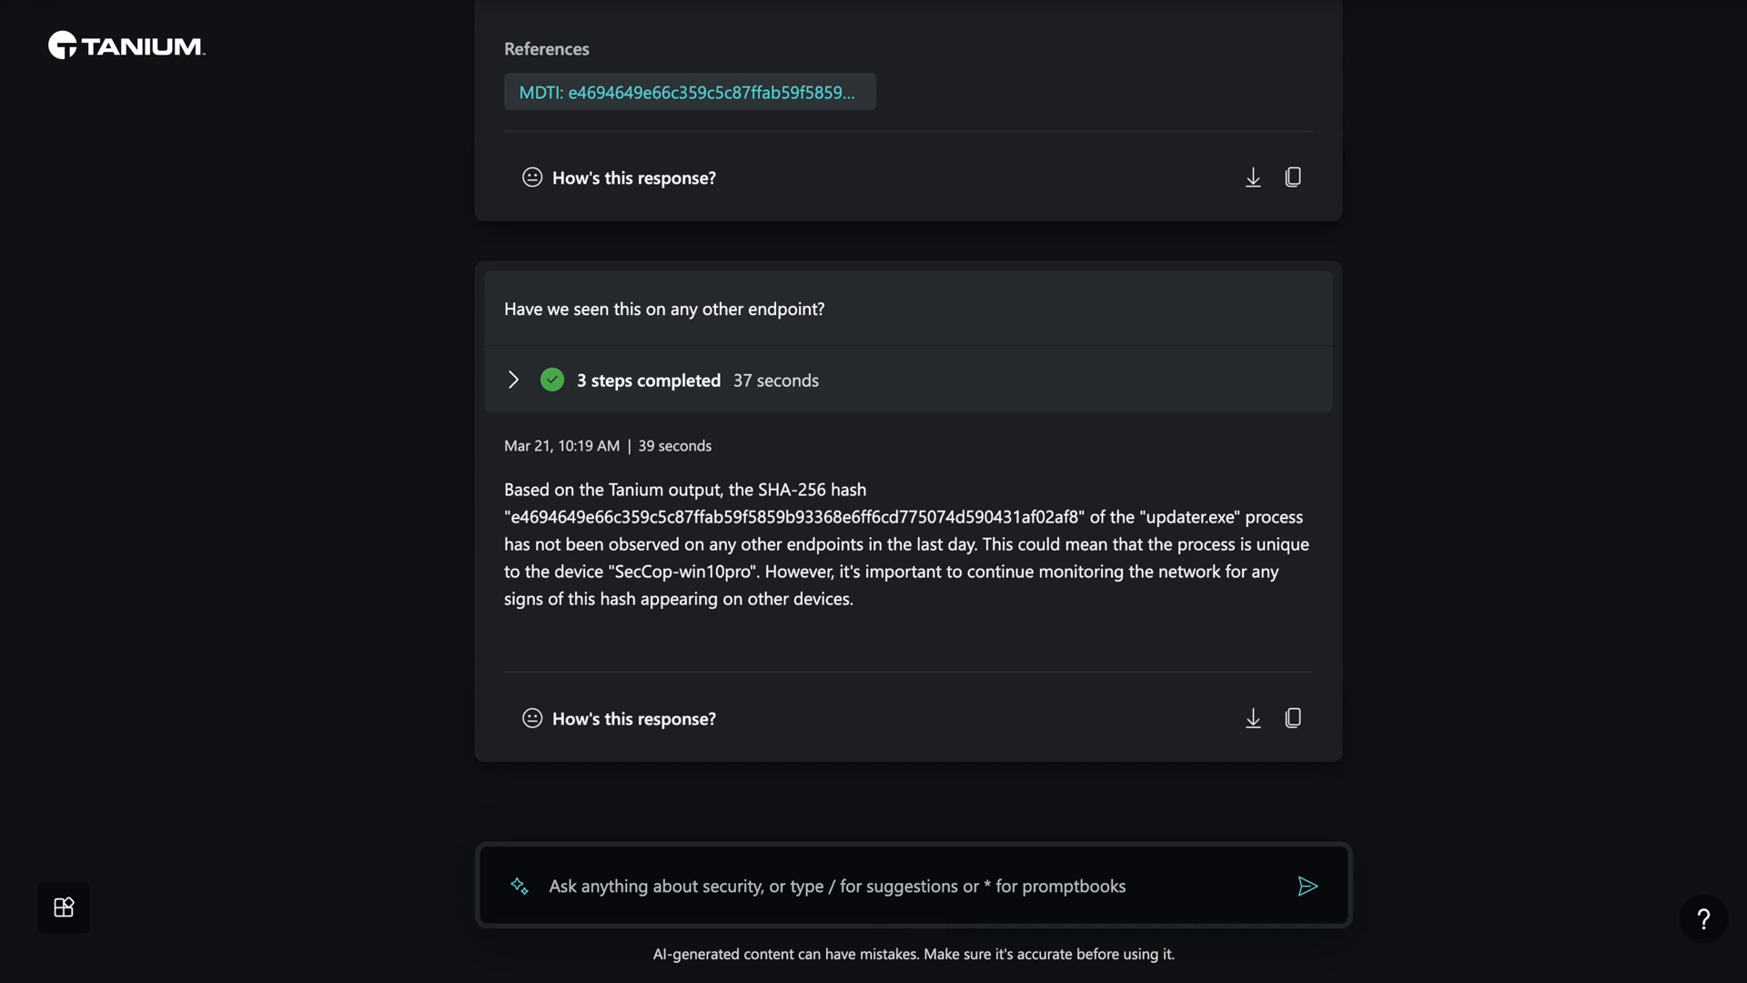
pyautogui.write('show me the detailed list of processes')
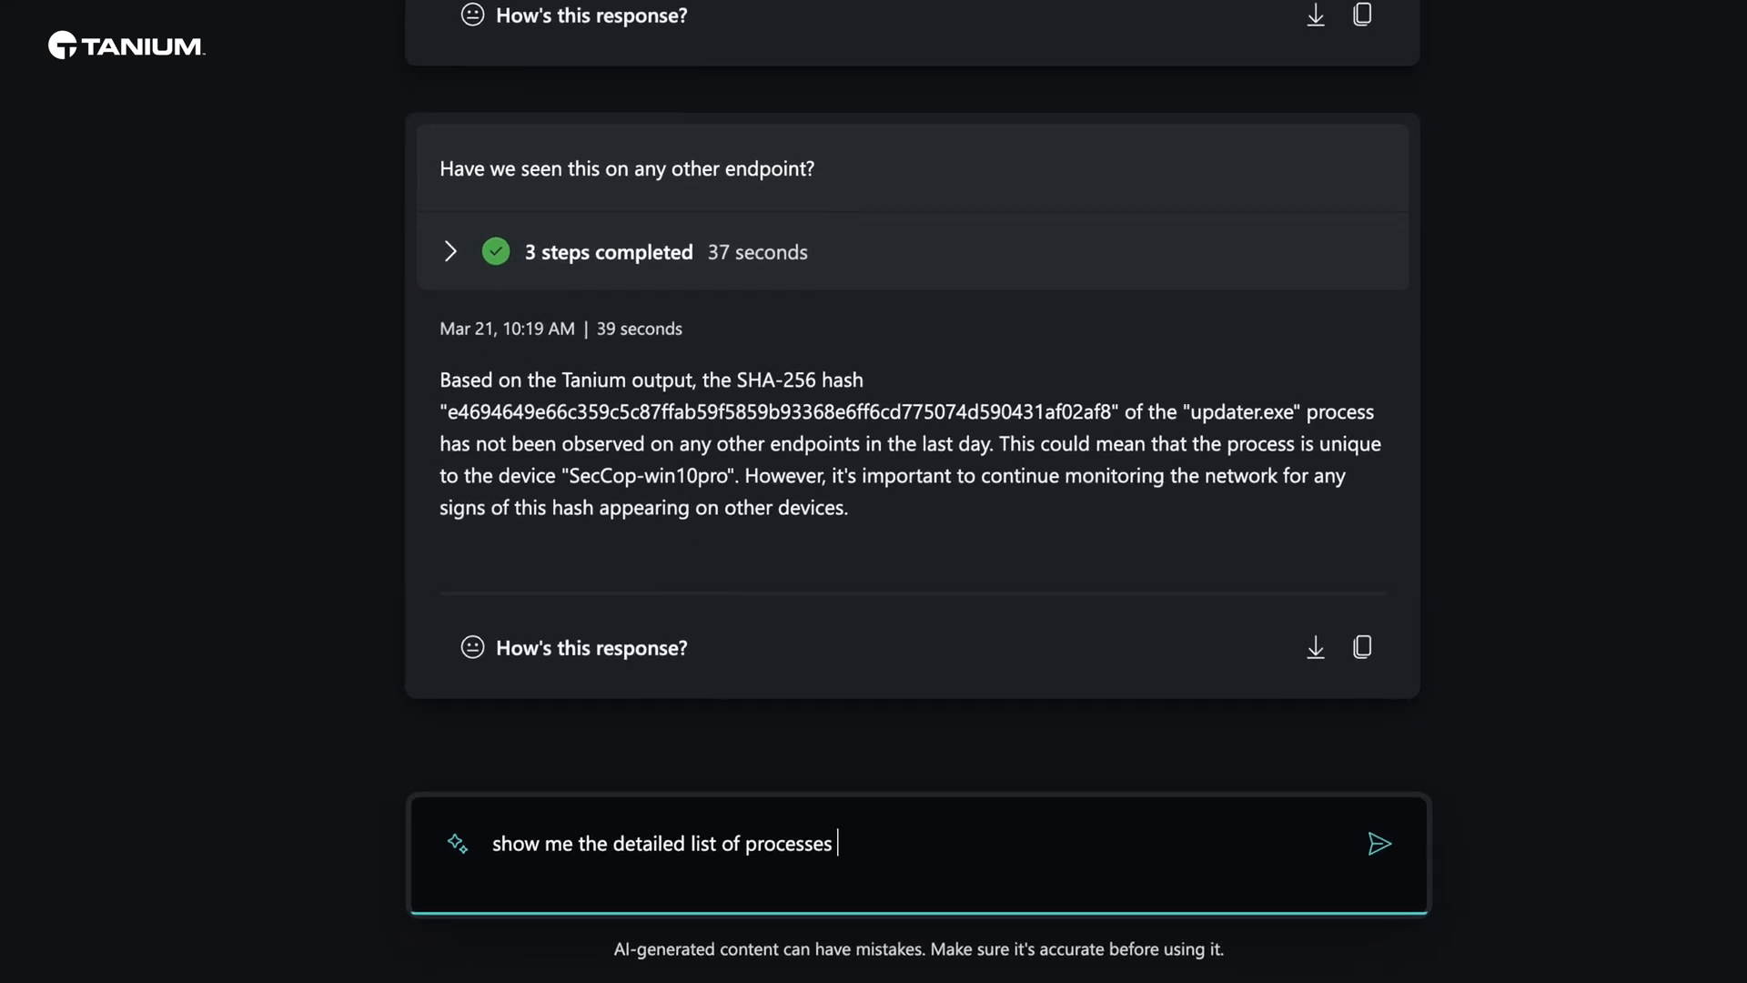
# In Tanium's updater.exe process tree, copy the update.mof path and net.exe command line, then inspect mofcomp.exe.
pyautogui.click(1380, 843)
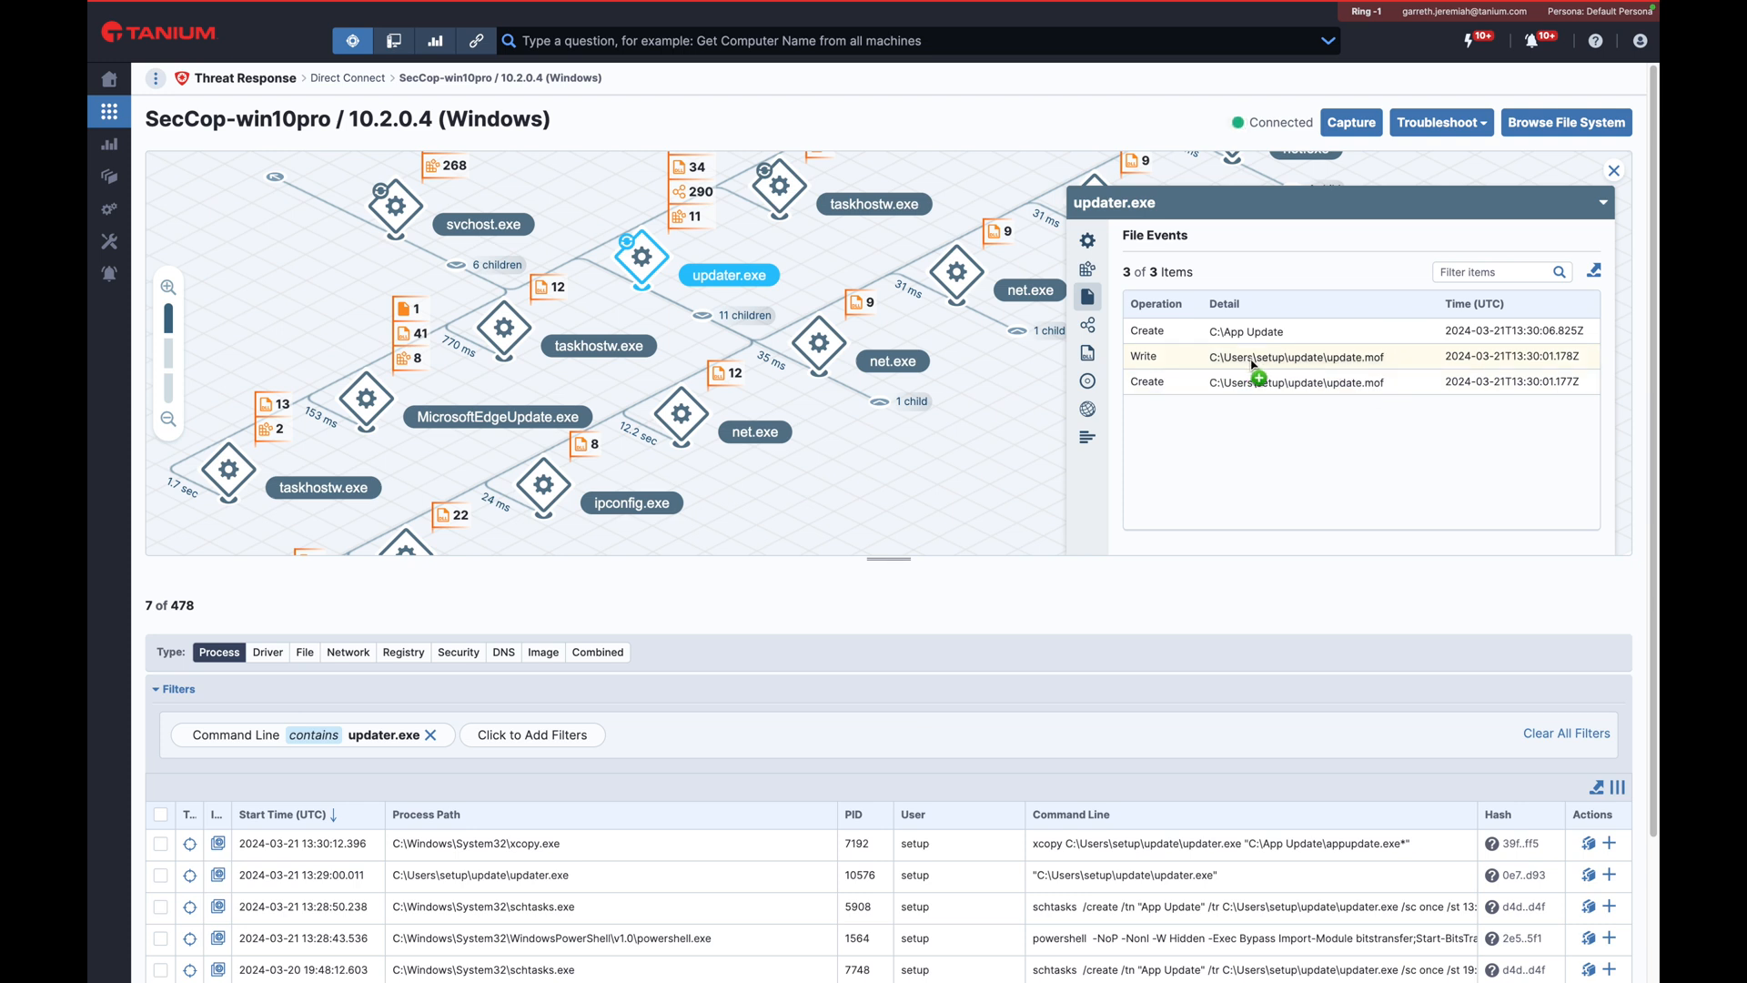
pyautogui.click(1300, 357)
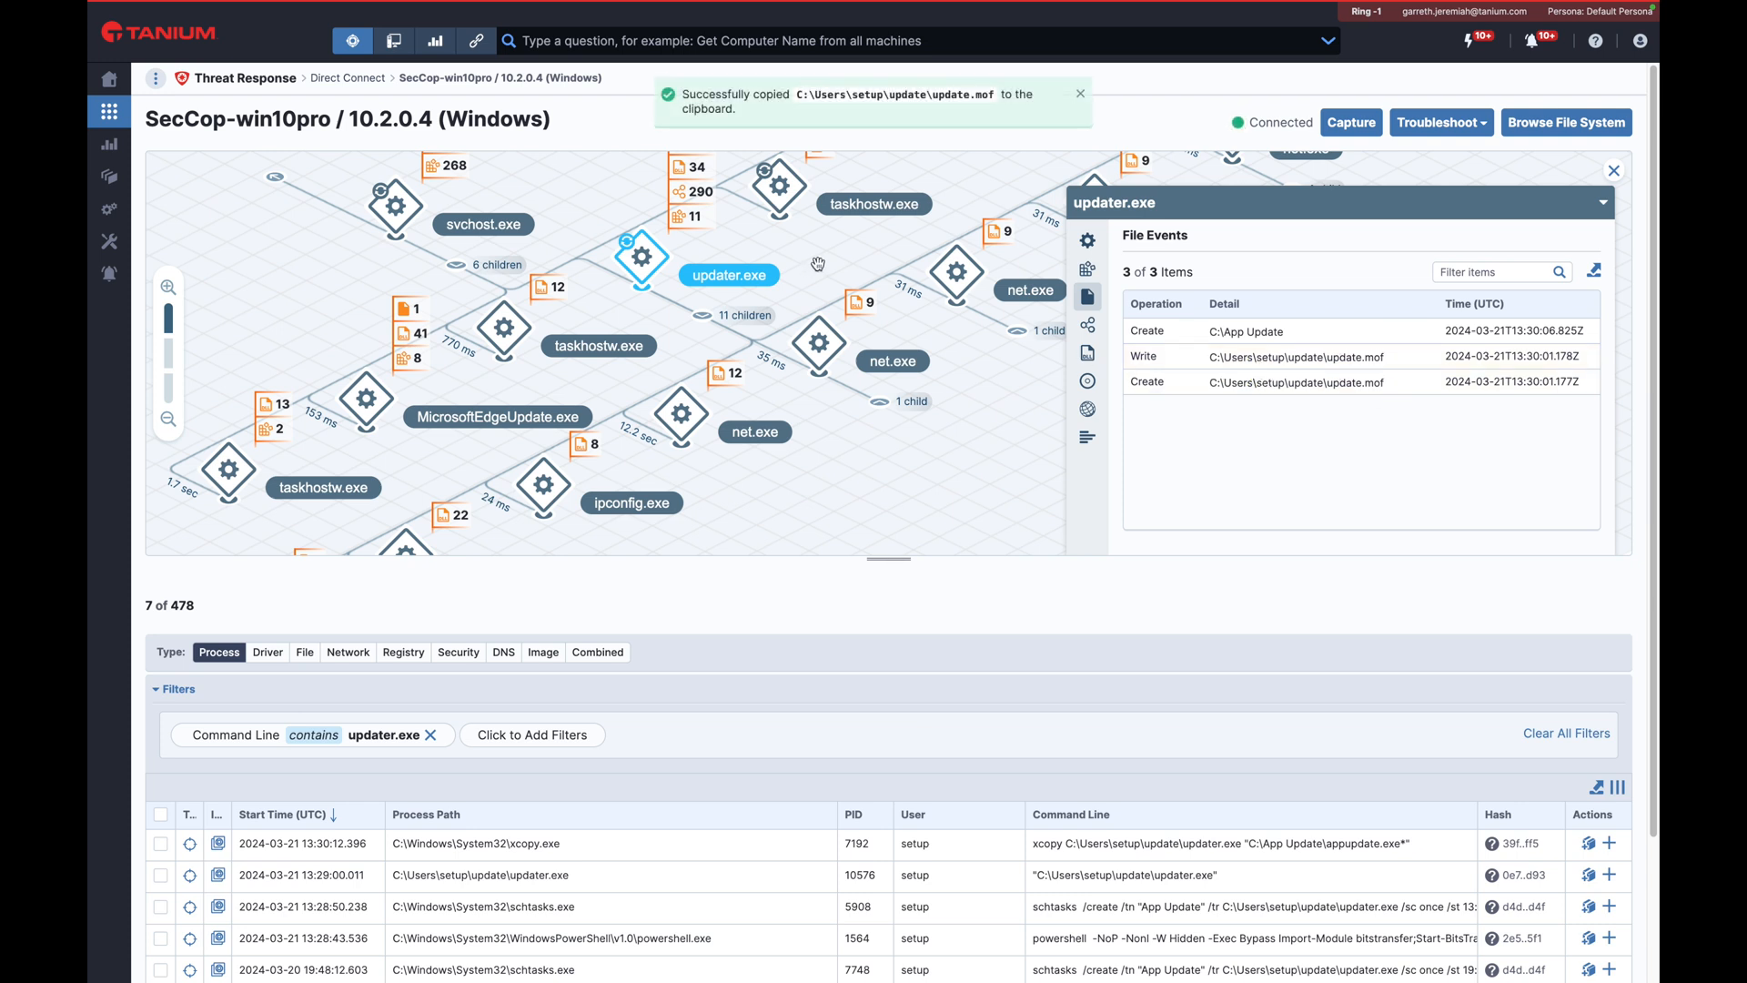
pyautogui.moveTo(903, 370)
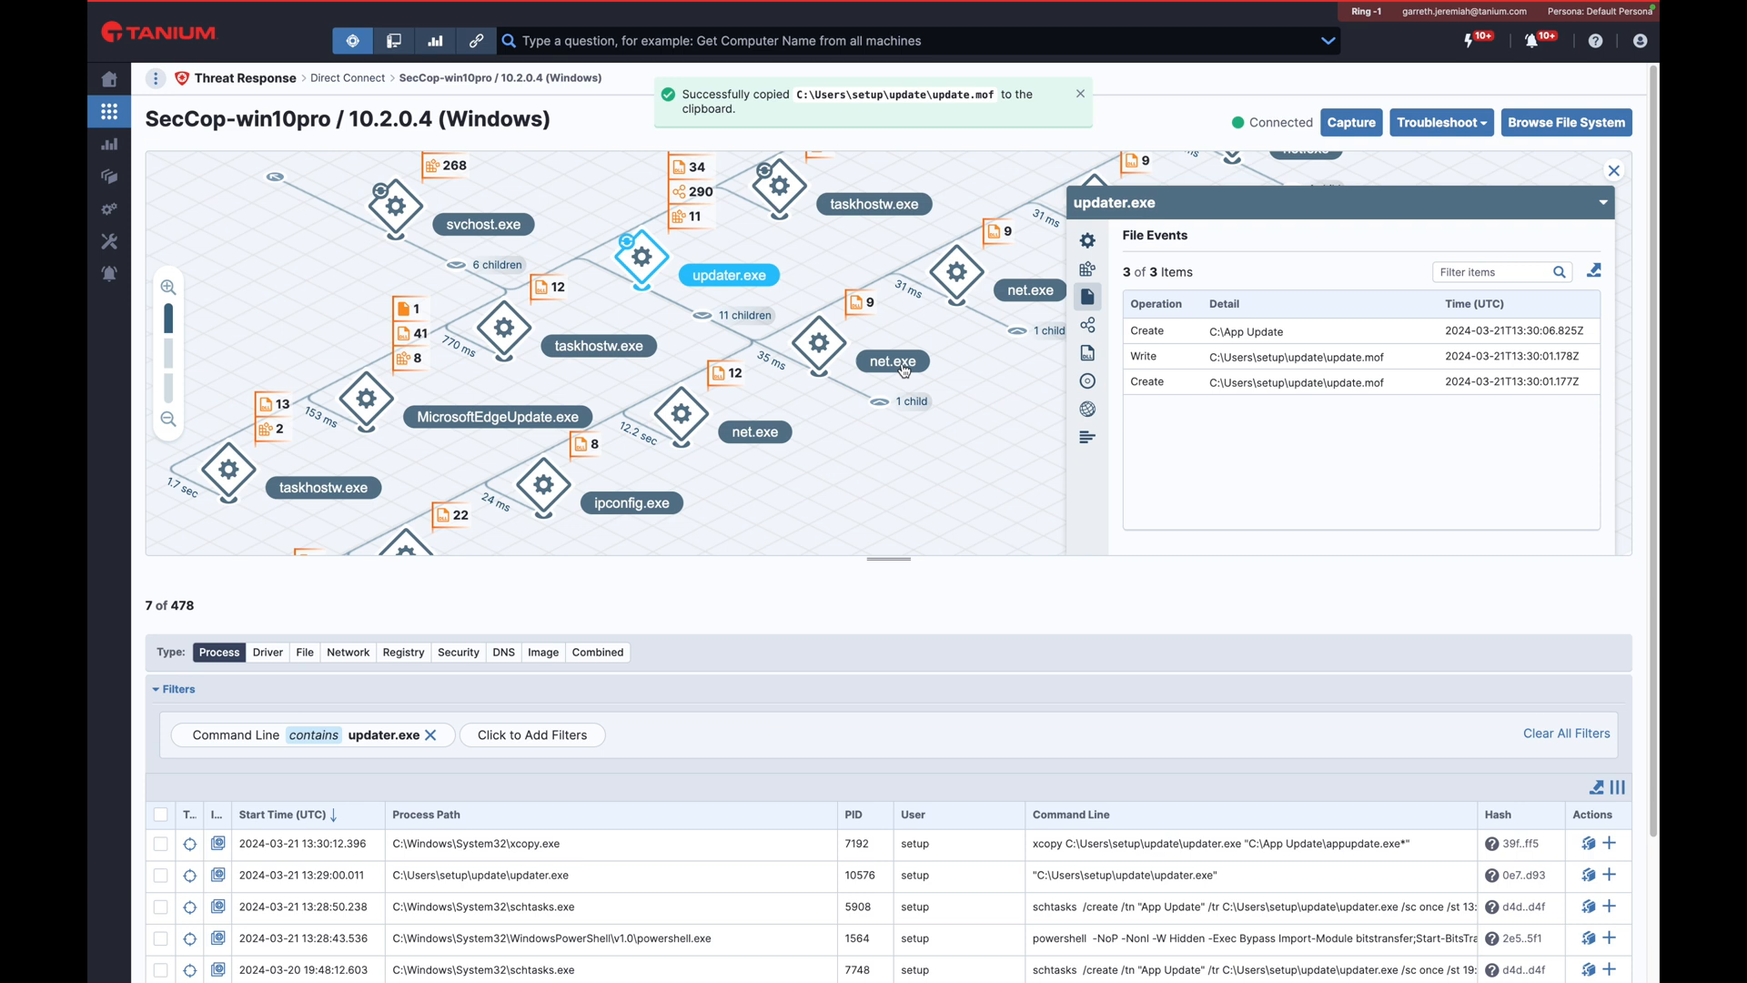
pyautogui.click(891, 346)
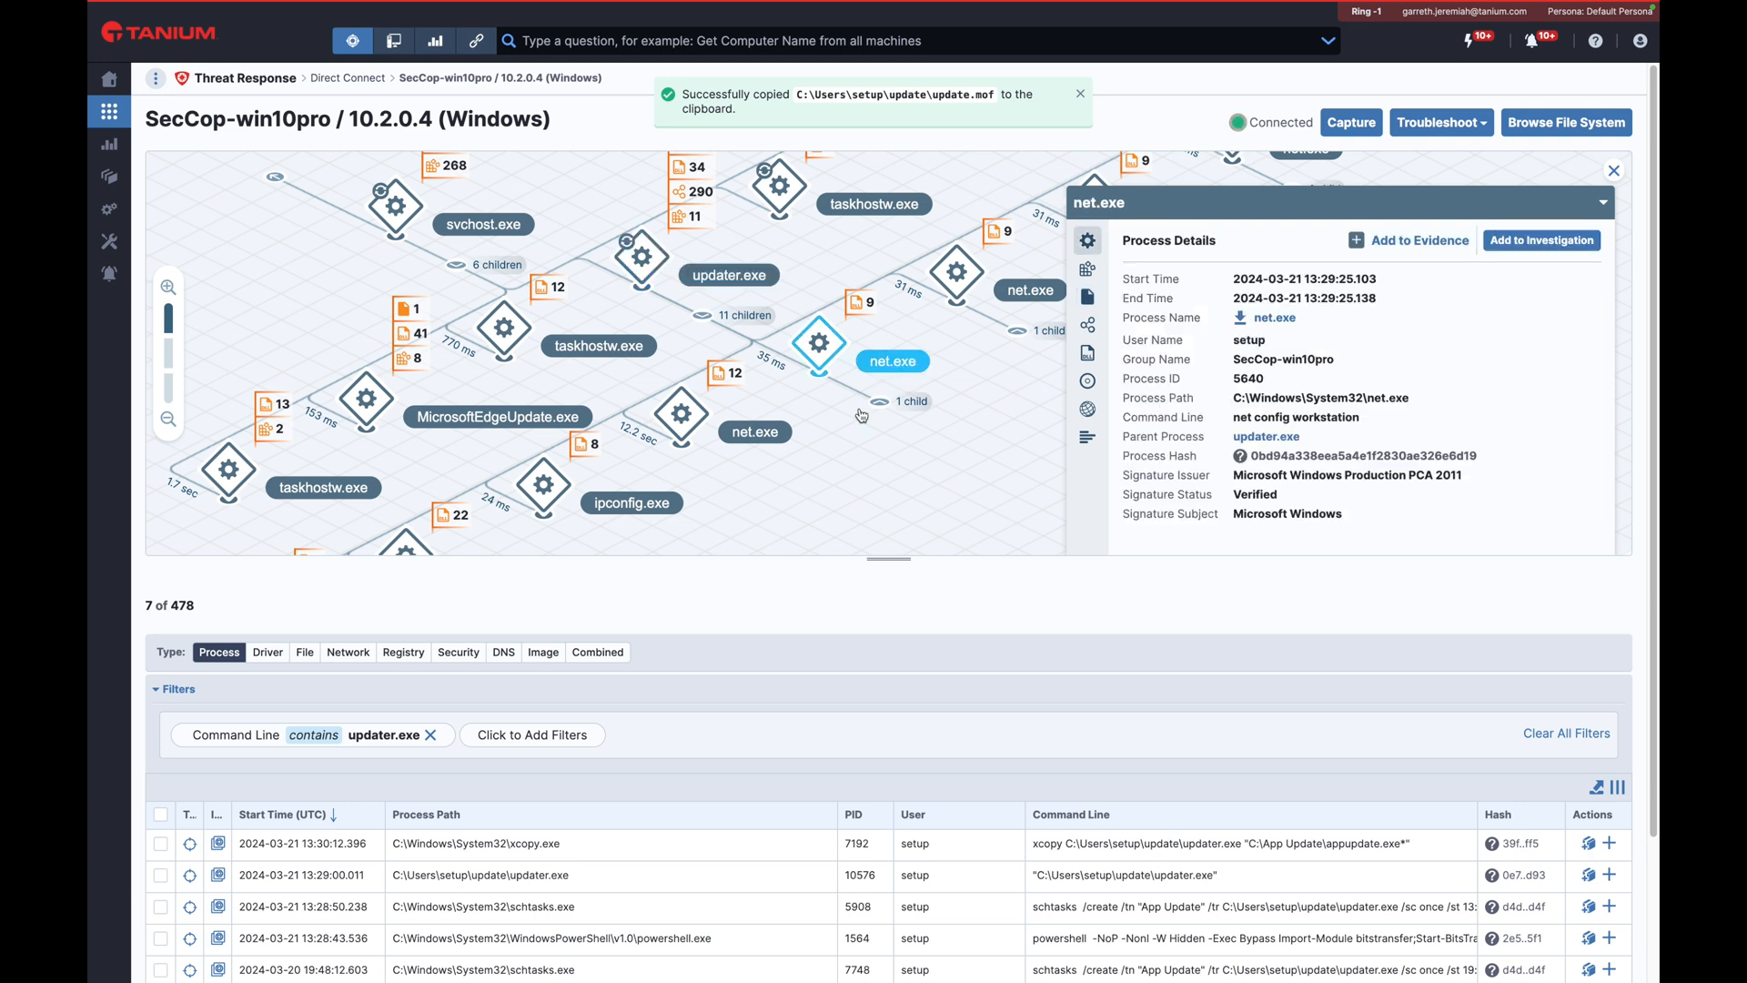
pyautogui.moveTo(972, 435)
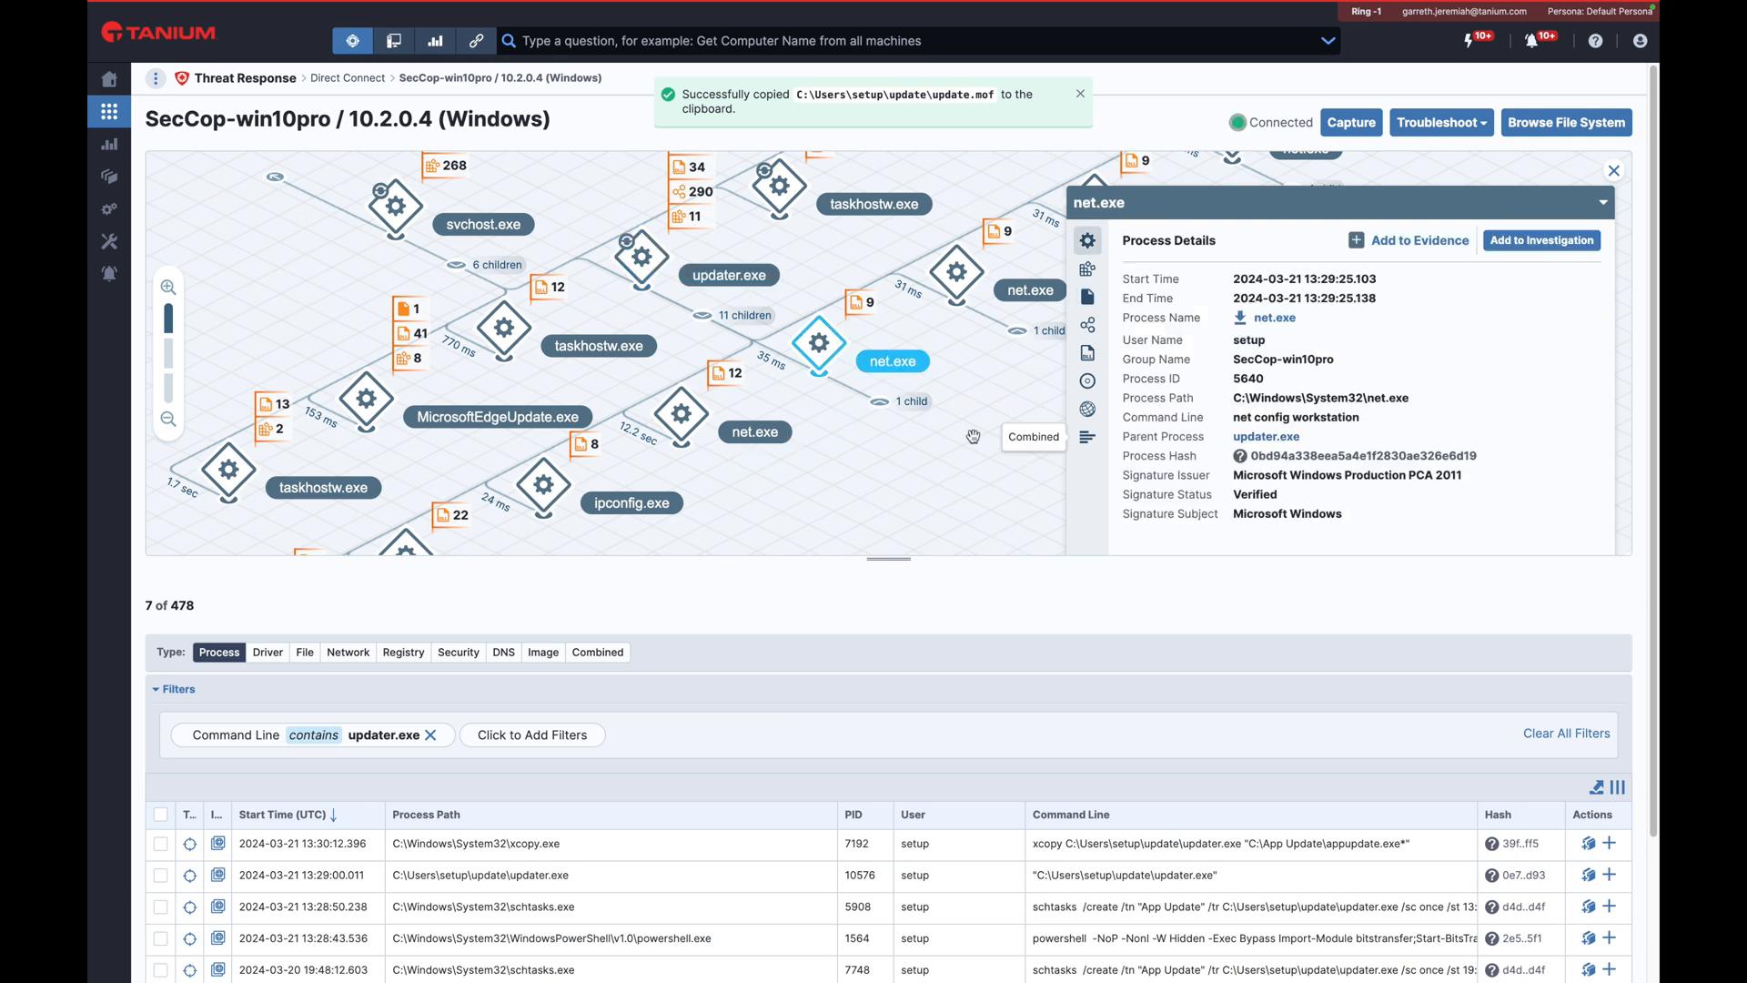
pyautogui.click(1028, 289)
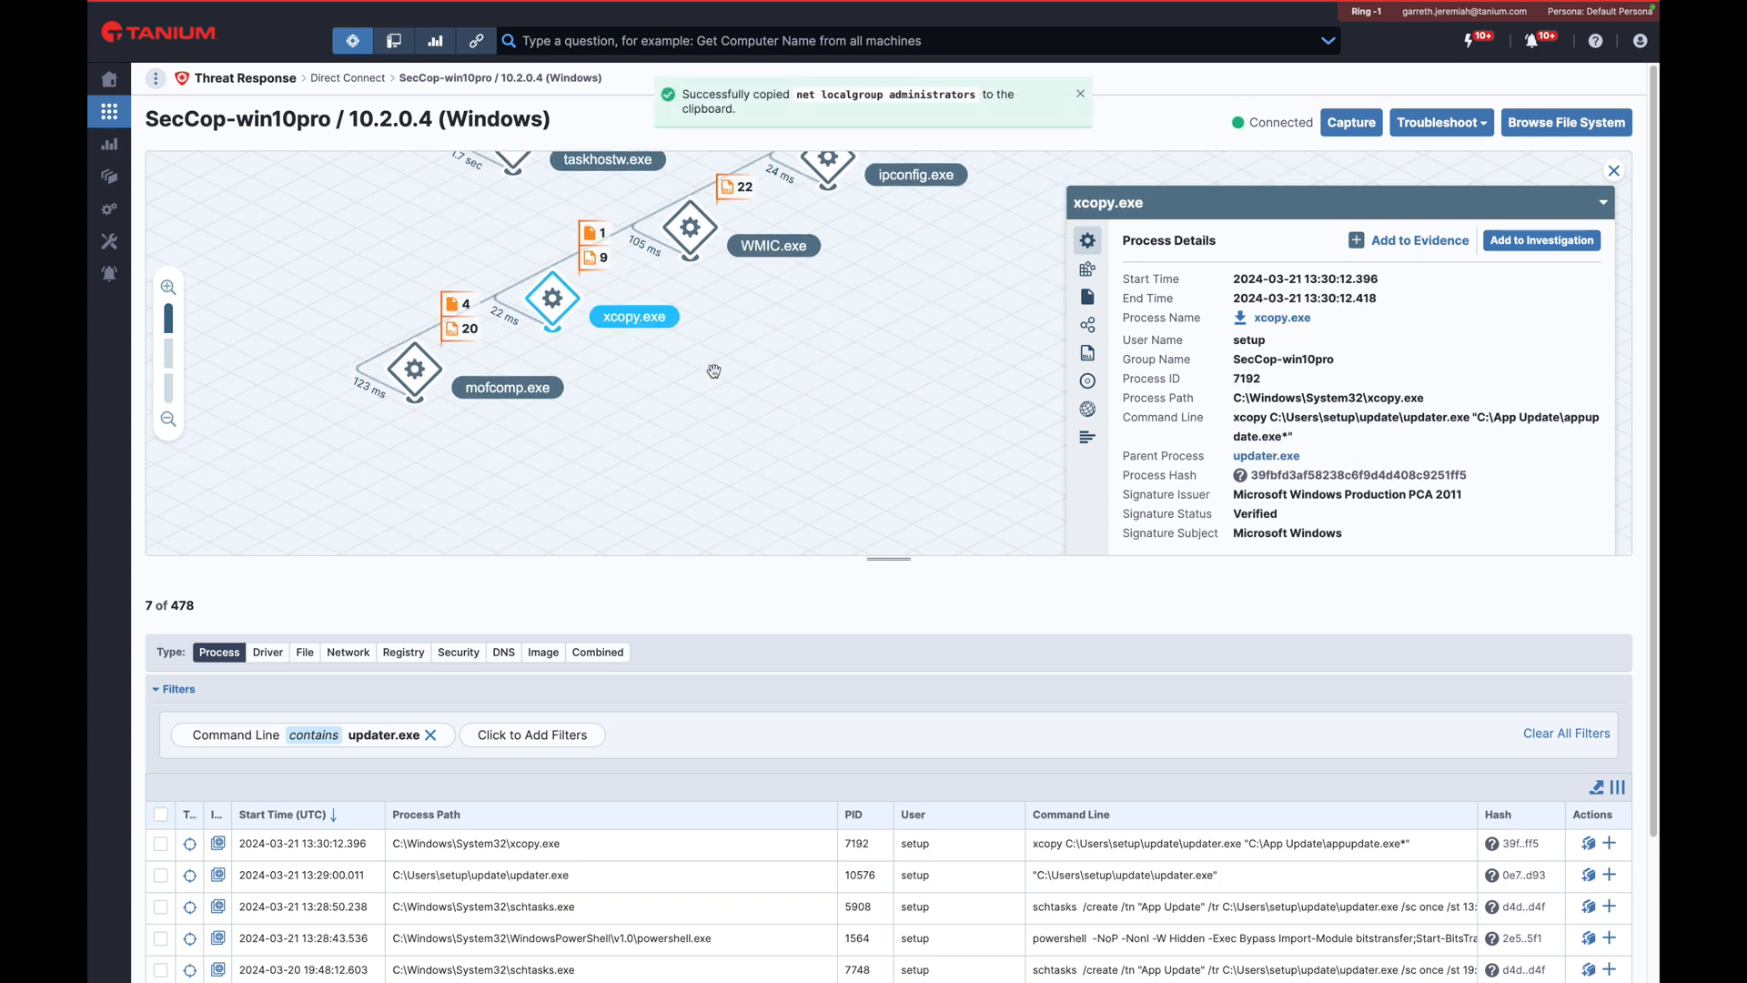
pyautogui.moveTo(1356, 439)
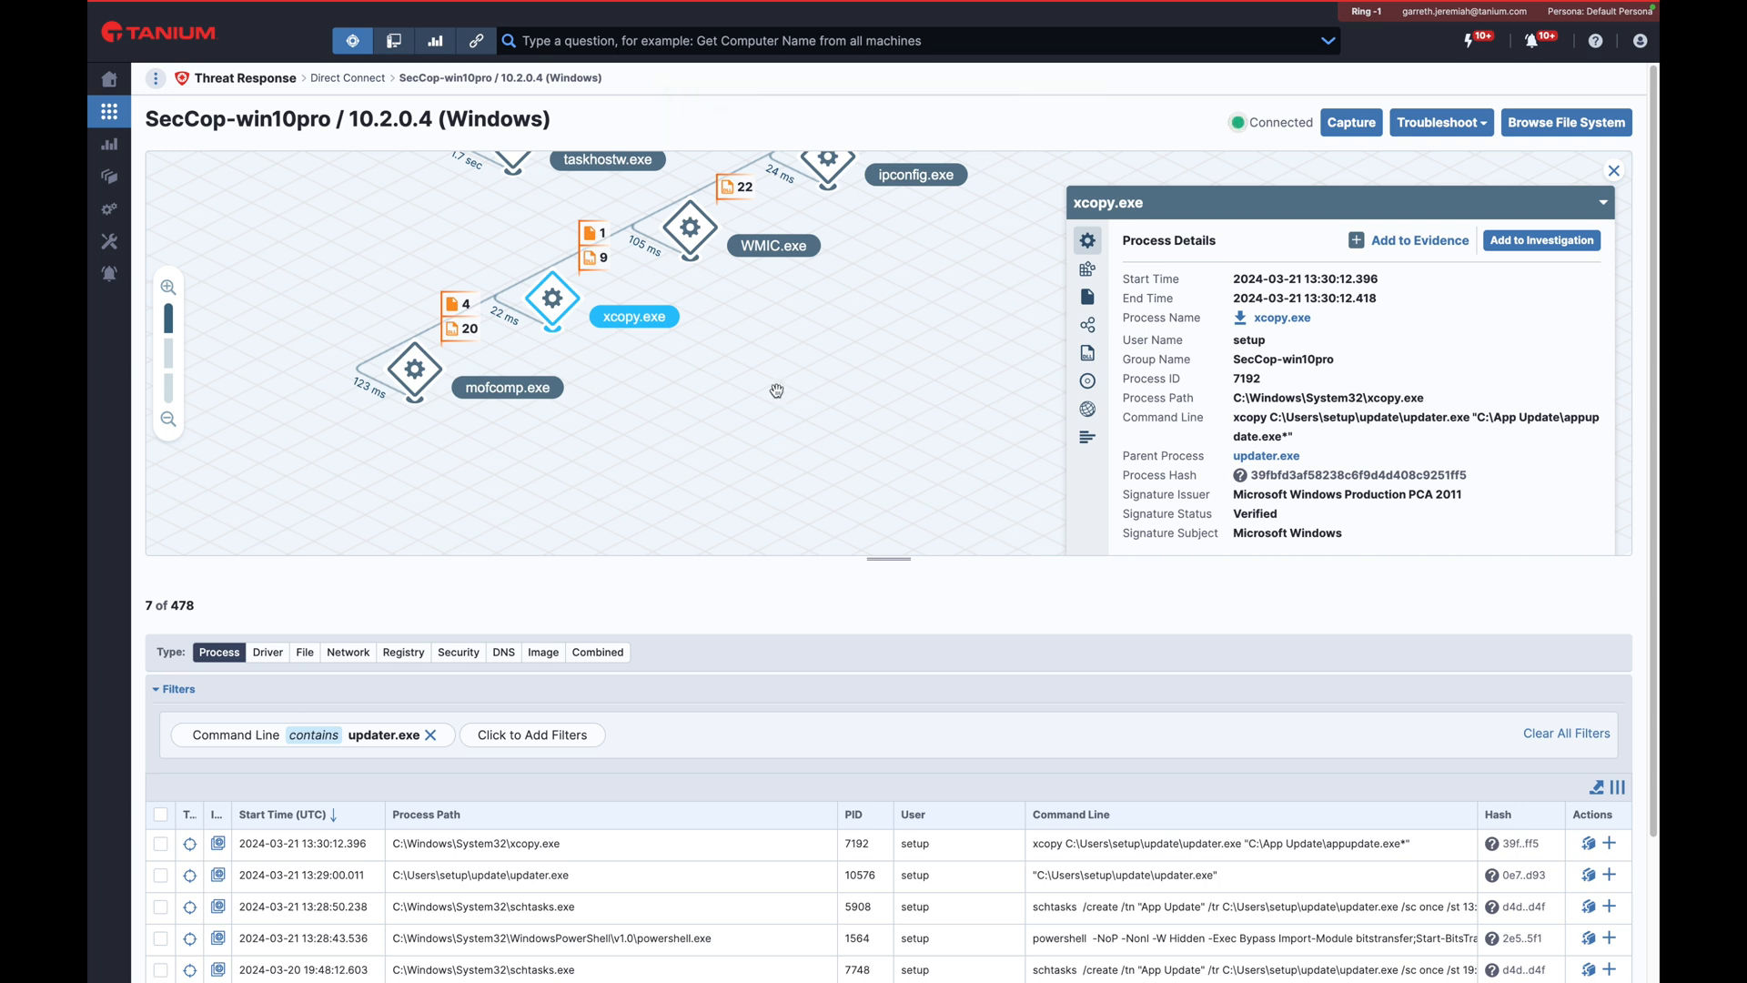
pyautogui.click(506, 387)
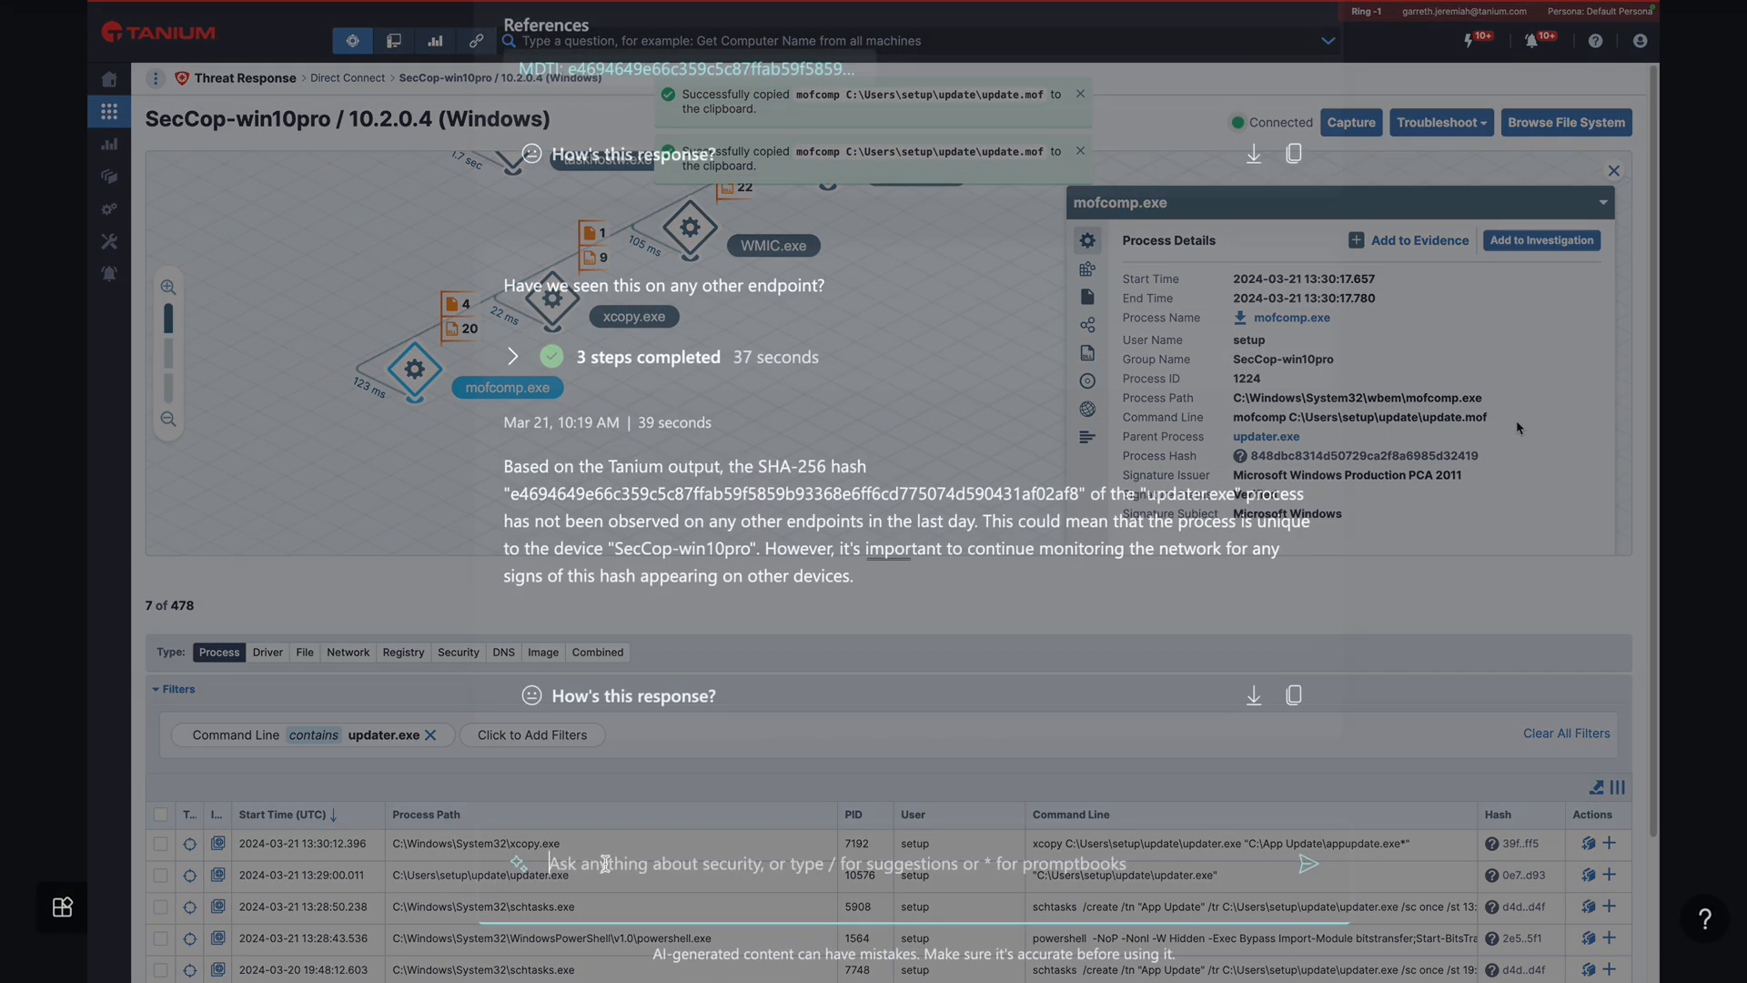
# Send Copilot the updater.exe beaconing observations with the MOF script and read its WMI subscription analysis.
pyautogui.write('Using Tanium I observed that updater.exe is beaconing to the remote address.')
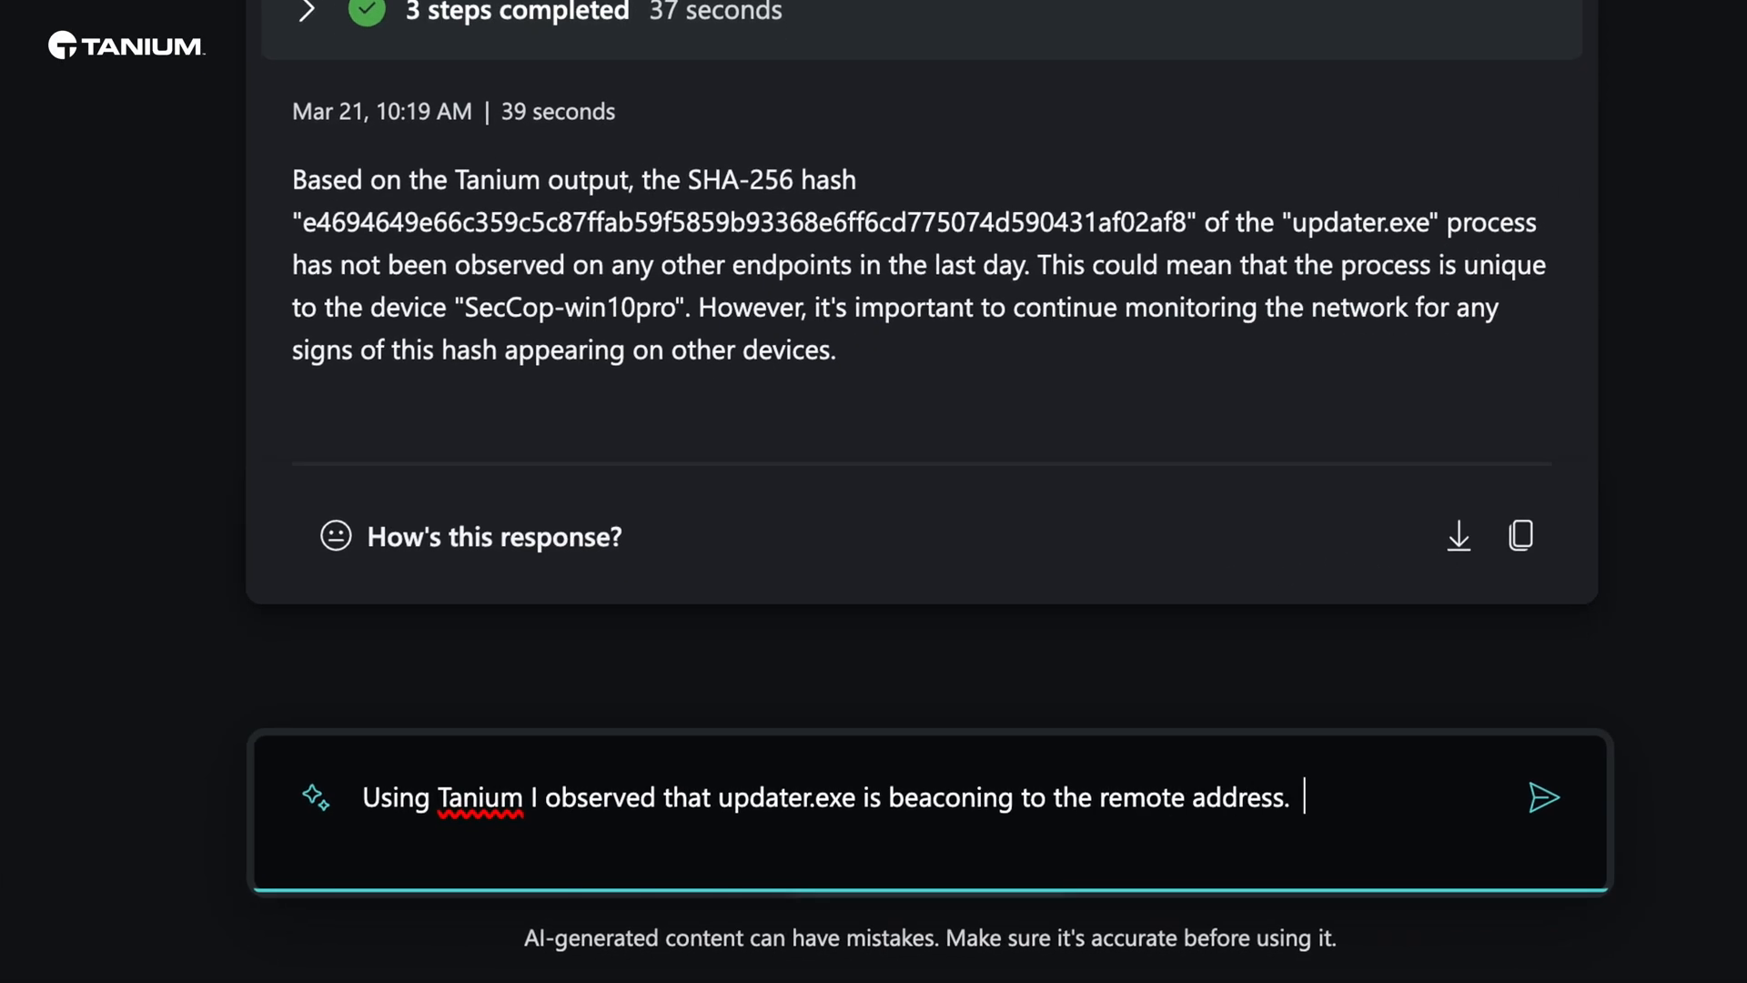
pyautogui.write('It runs a script to download an executable file from the remote address and uses the task scheduler to execute it.')
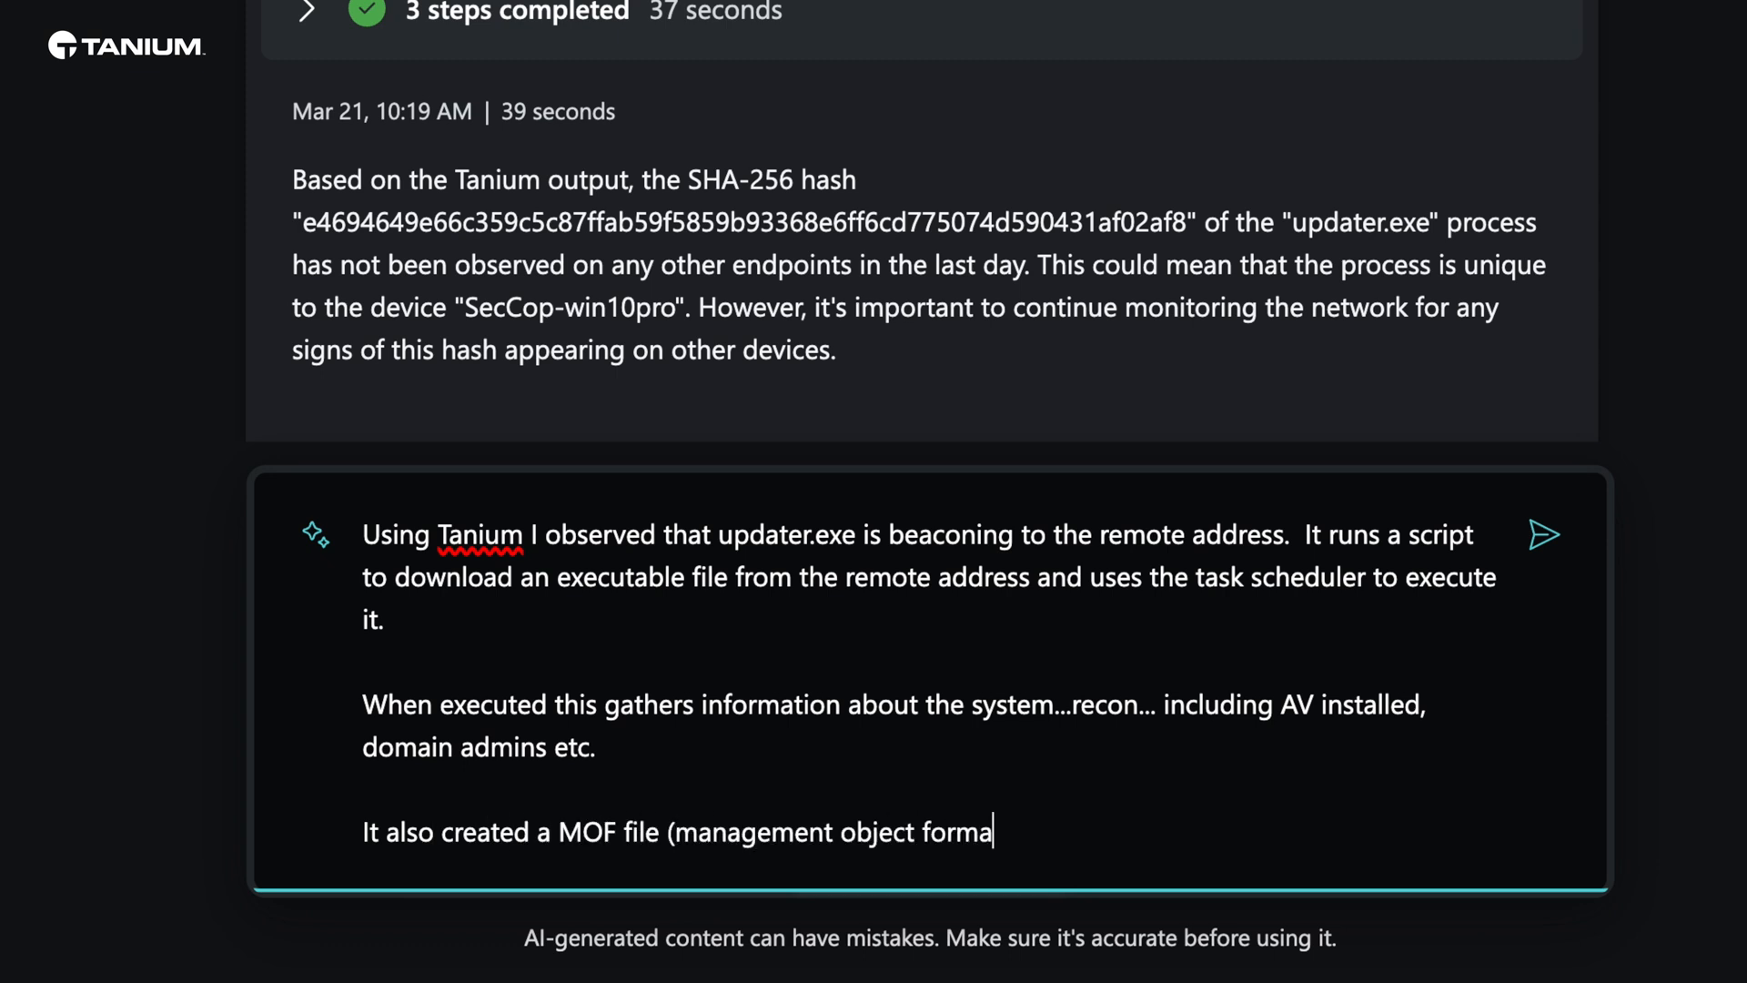
pyautogui.write('t)')
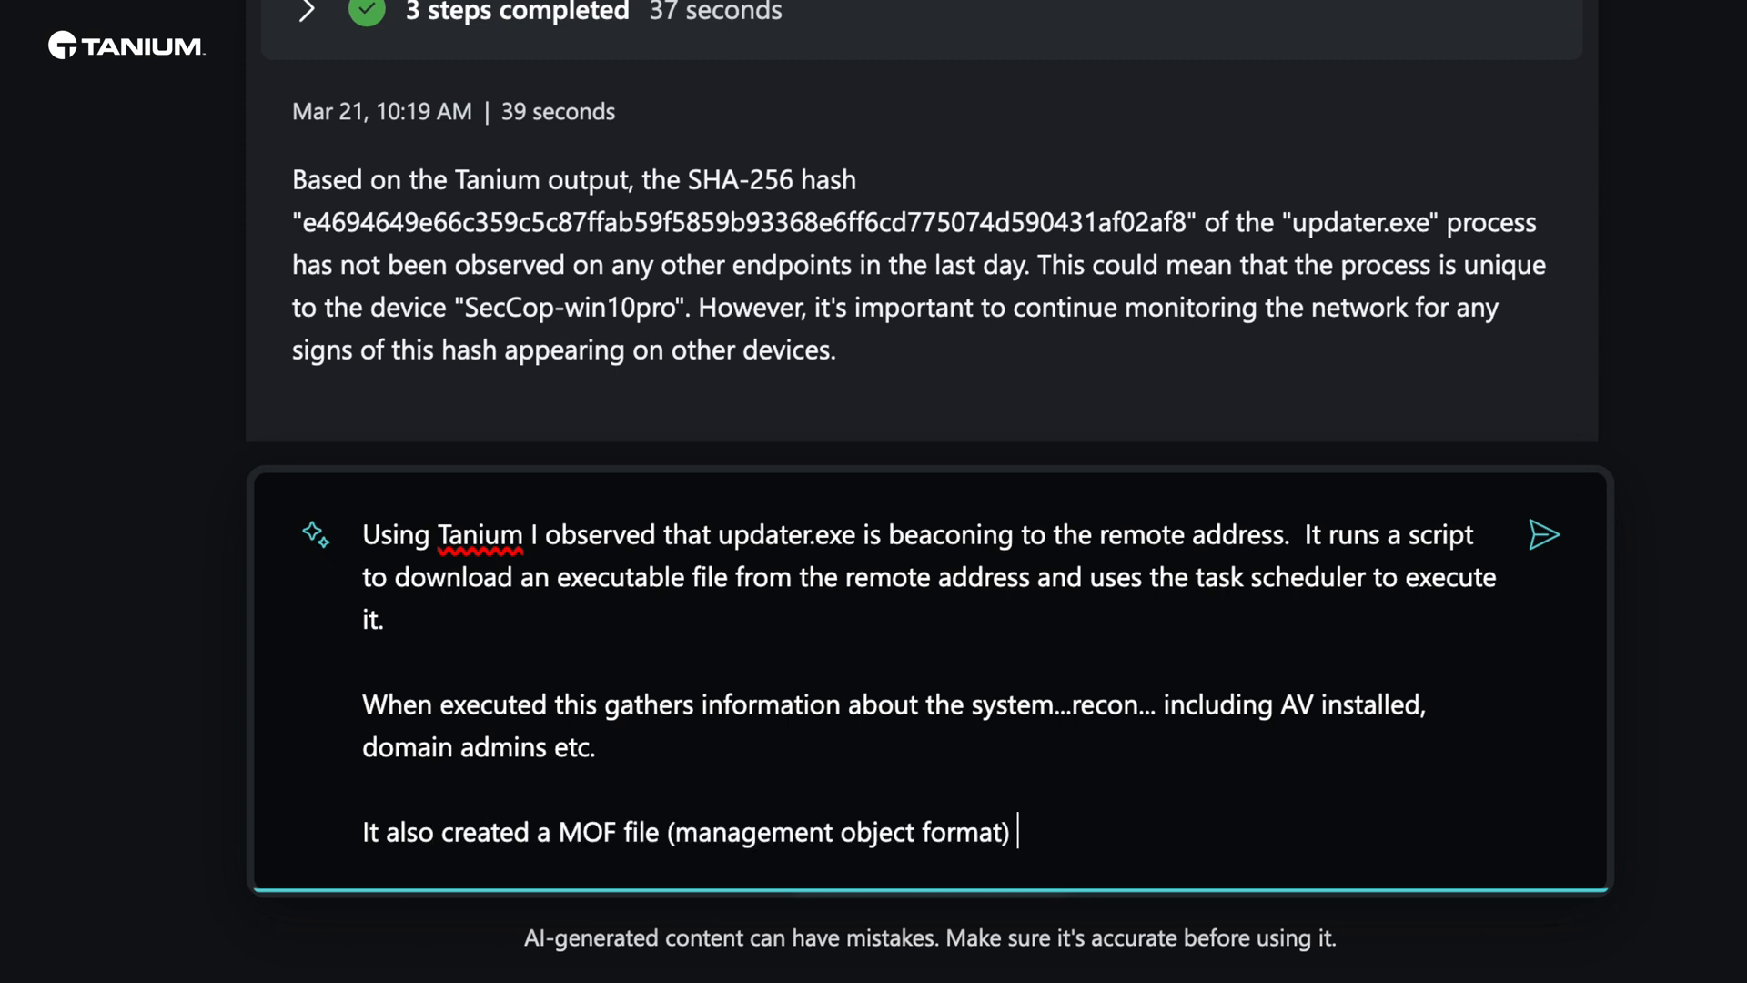
pyautogui.write('that is then used by')
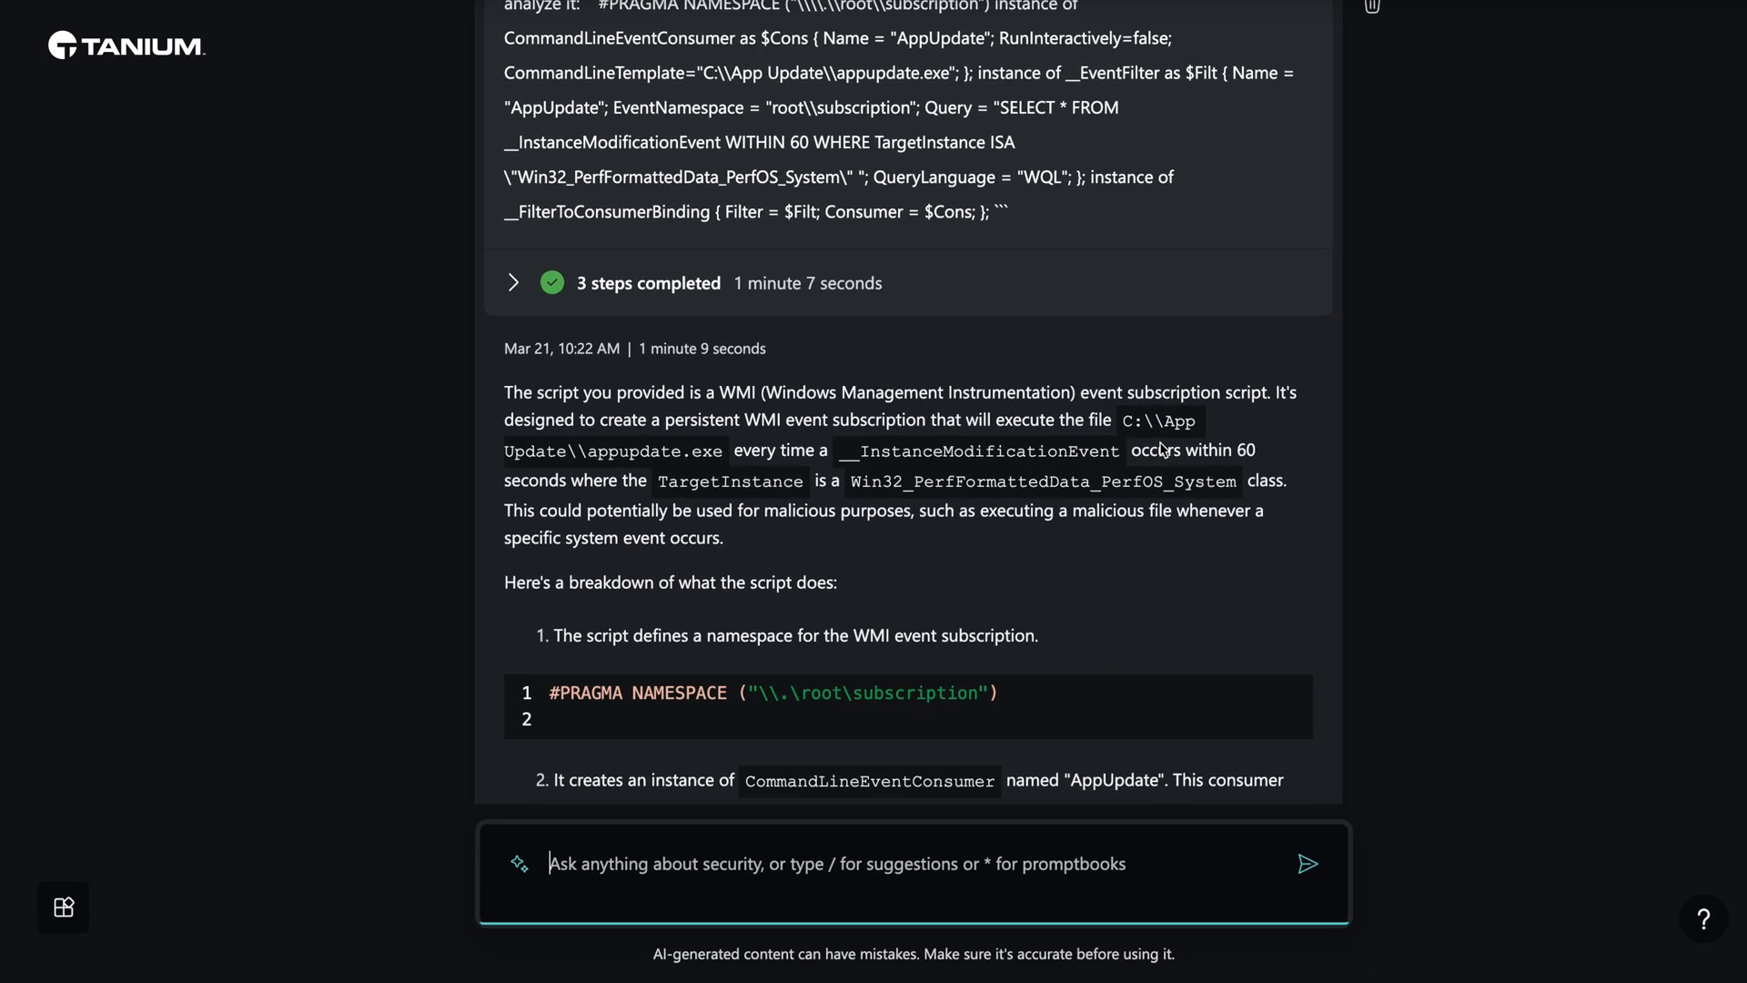
pyautogui.moveTo(738, 306)
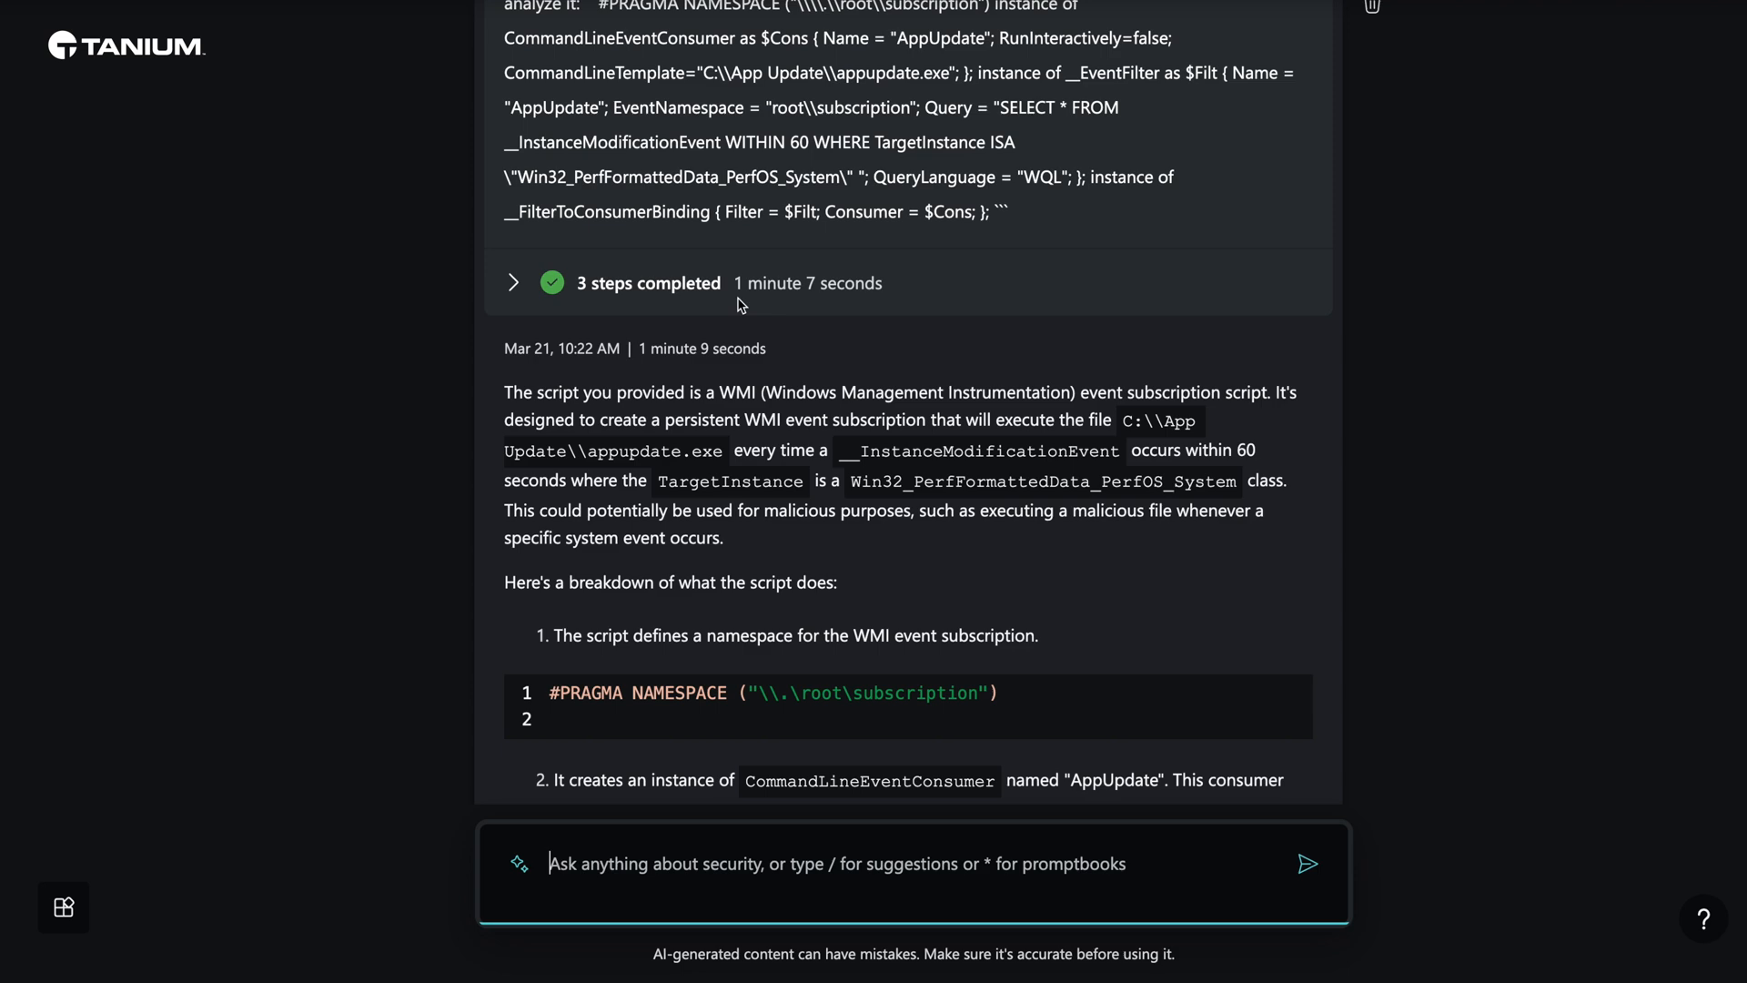
pyautogui.scroll(-3)
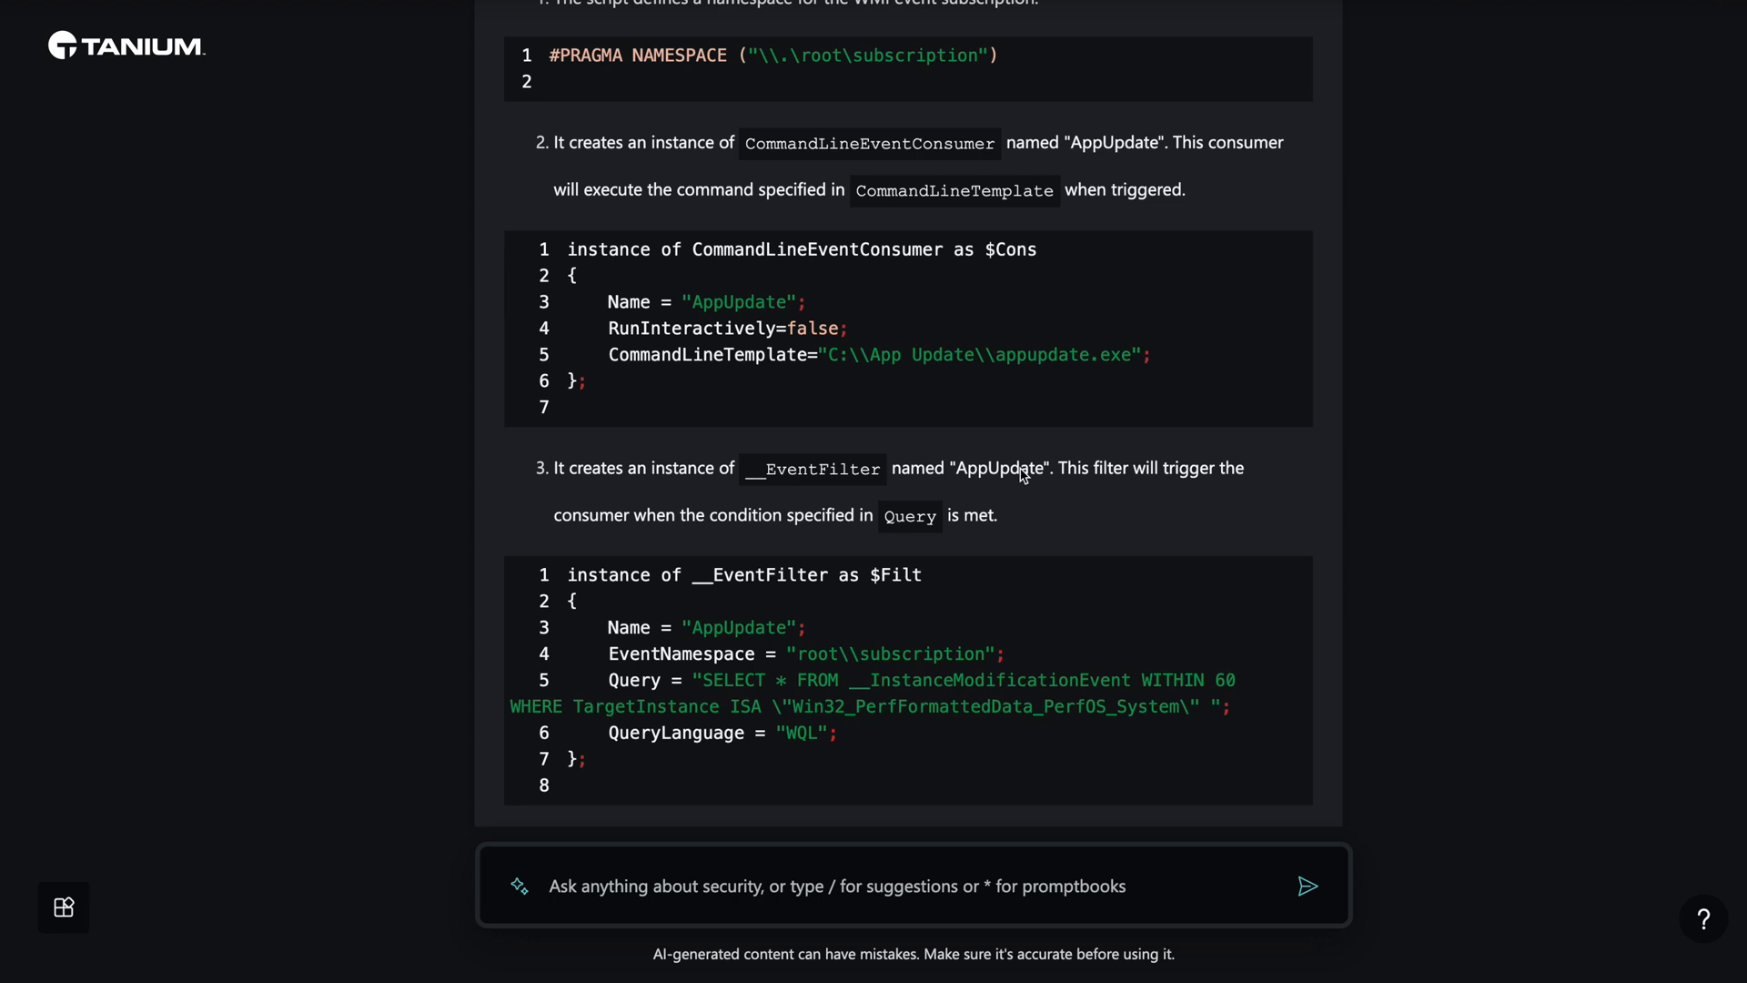
pyautogui.scroll(-3)
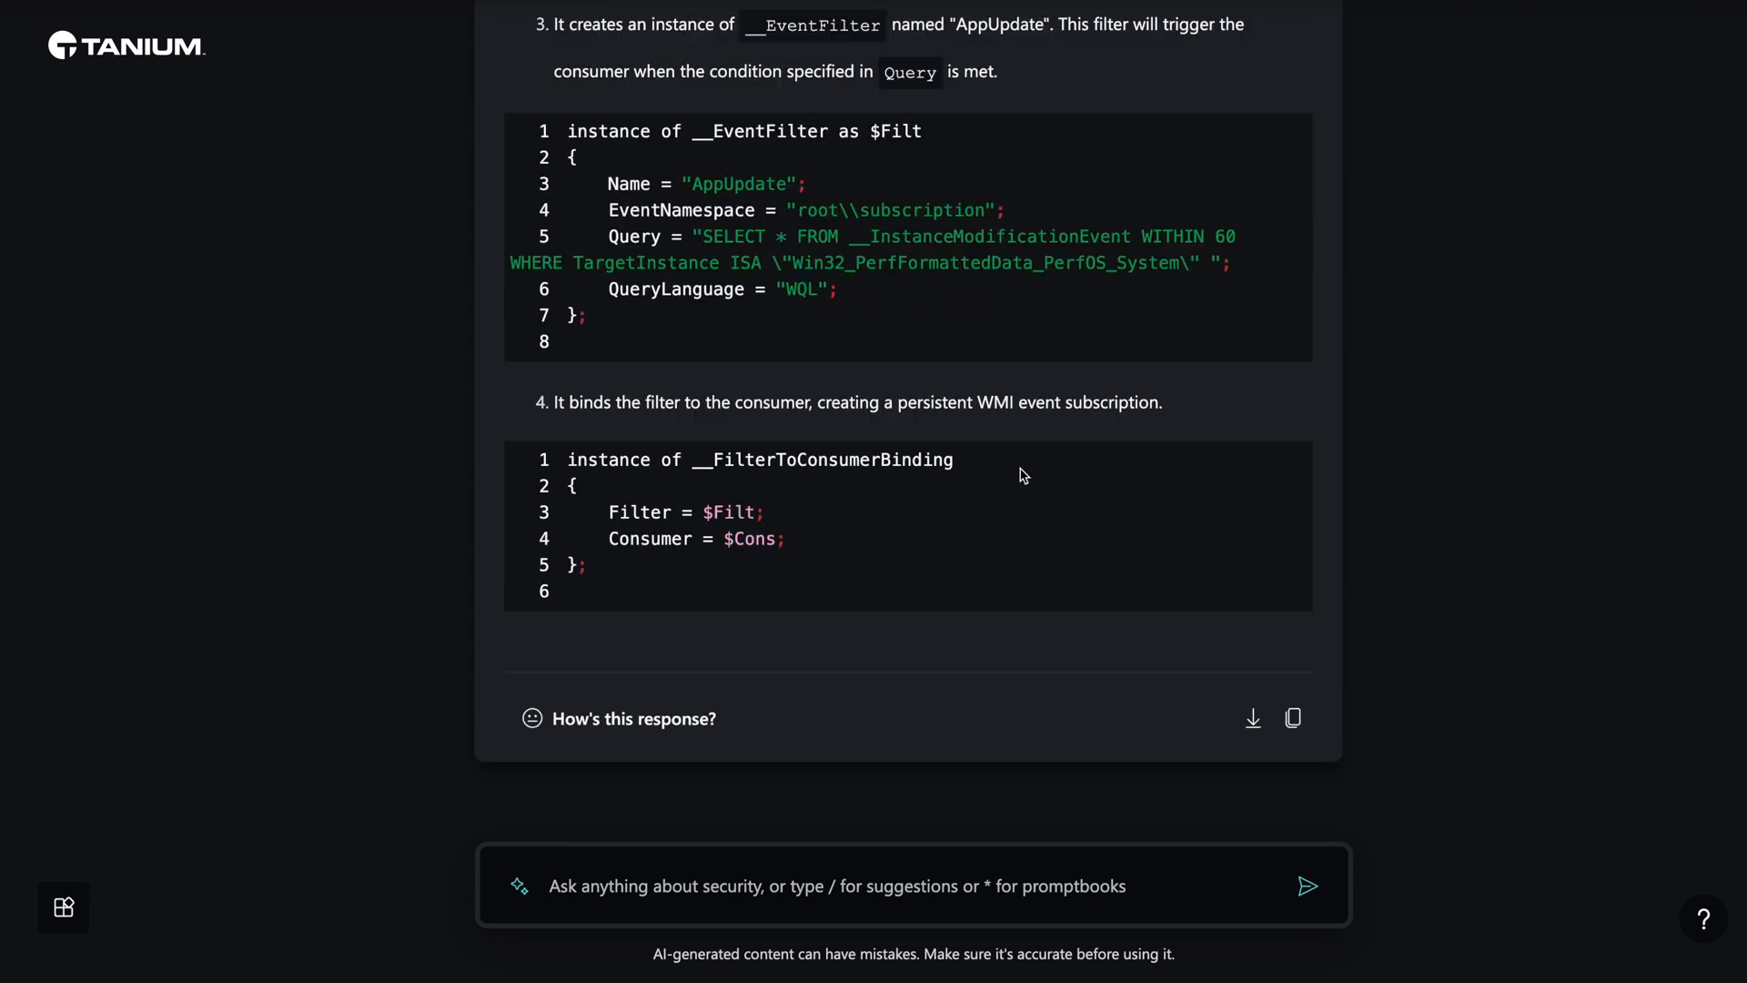